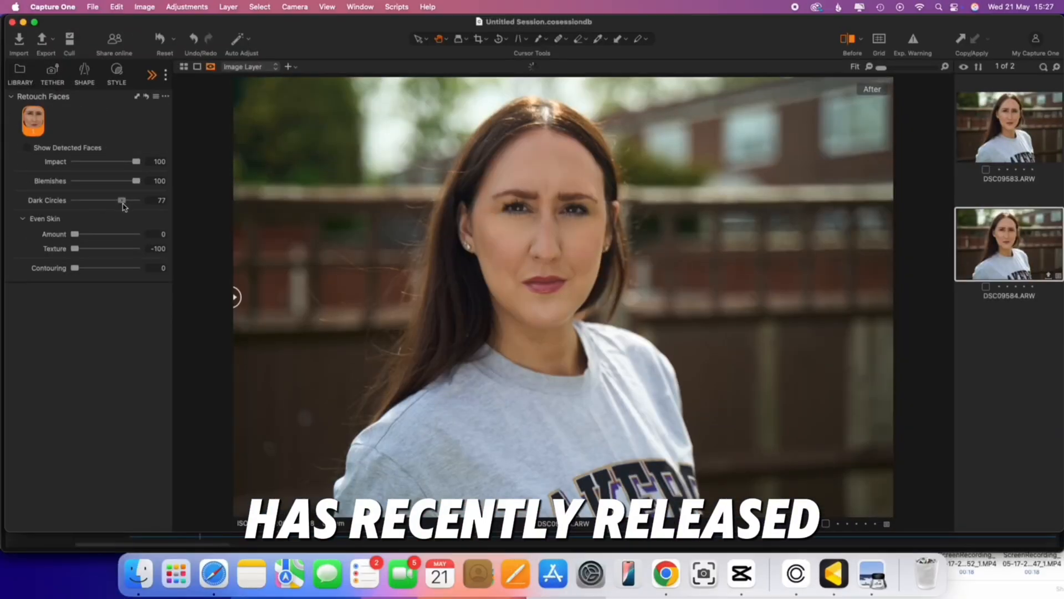
Adjust the dark-circle and skin evening sliders while showing the unretouched portrait
left_click_drag(122, 199, 135, 200)
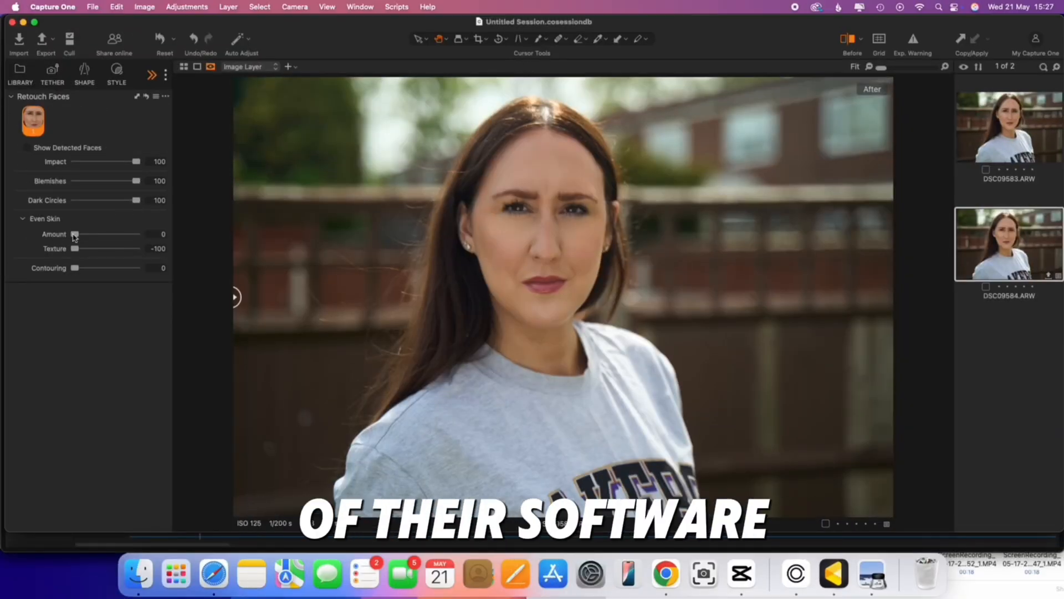
left_click_drag(75, 234, 110, 234)
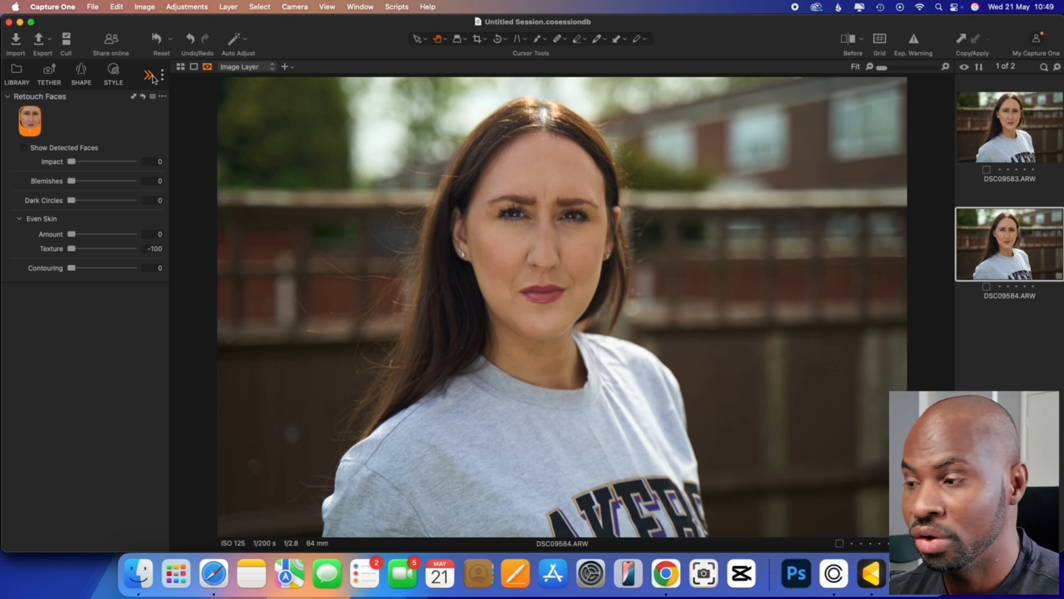
mouse_move(171, 89)
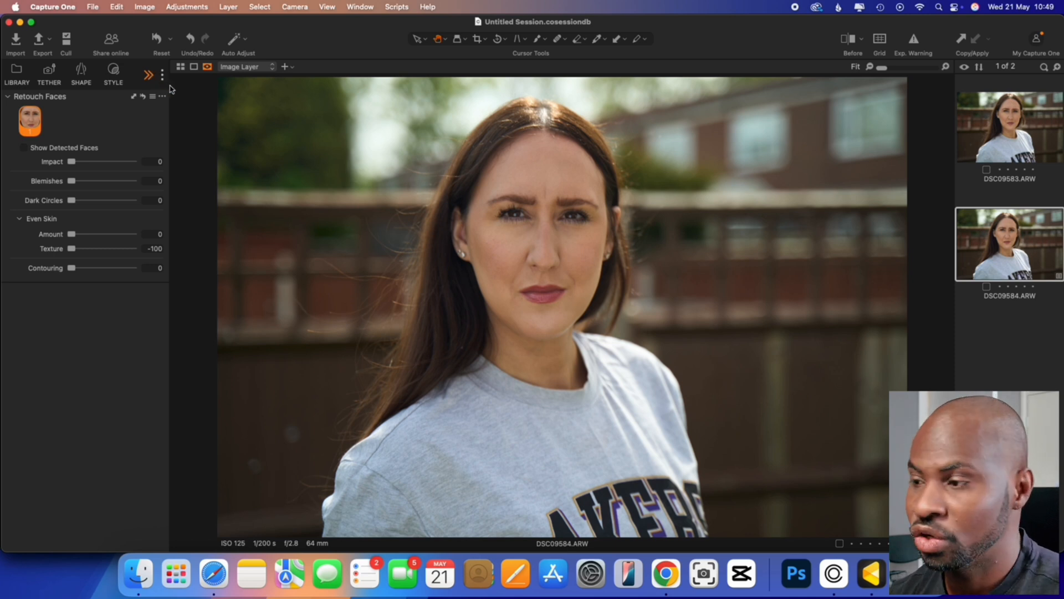
Expand the tool tabs bar so the Retouch tab is visible
left_click(147, 74)
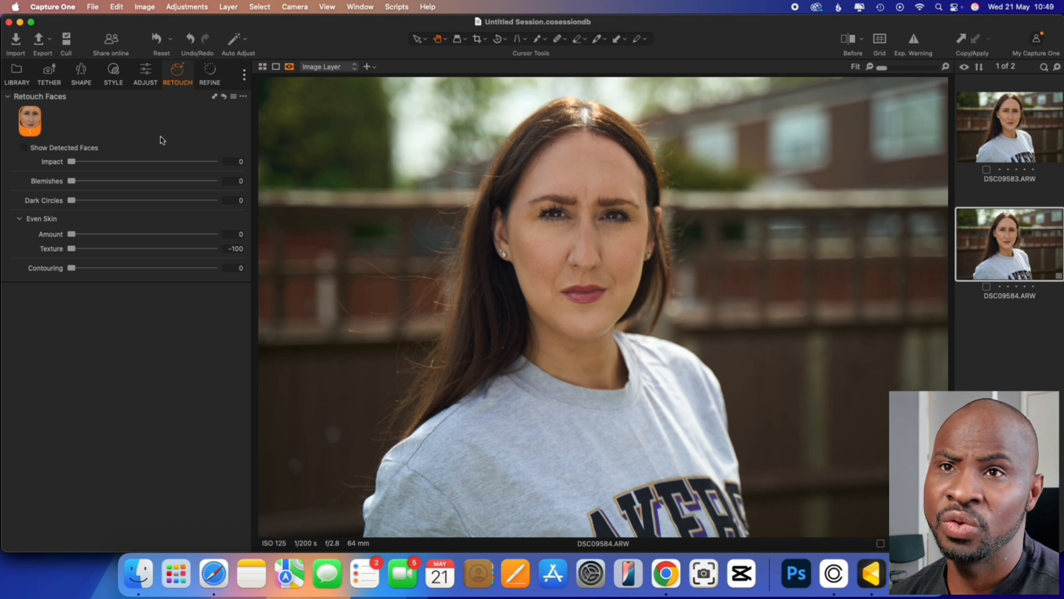
mouse_move(177, 119)
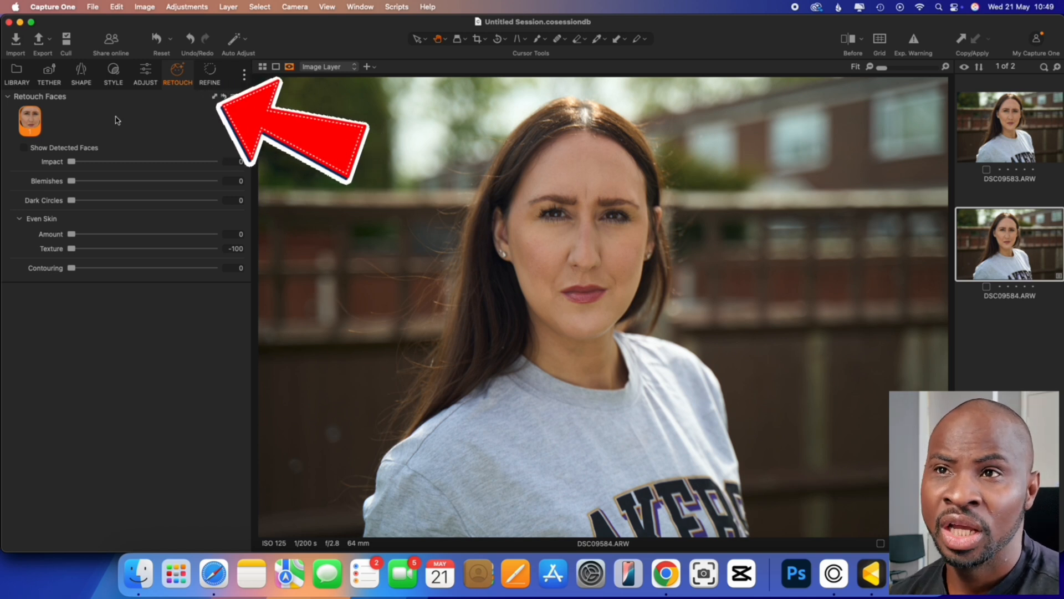
mouse_move(183, 126)
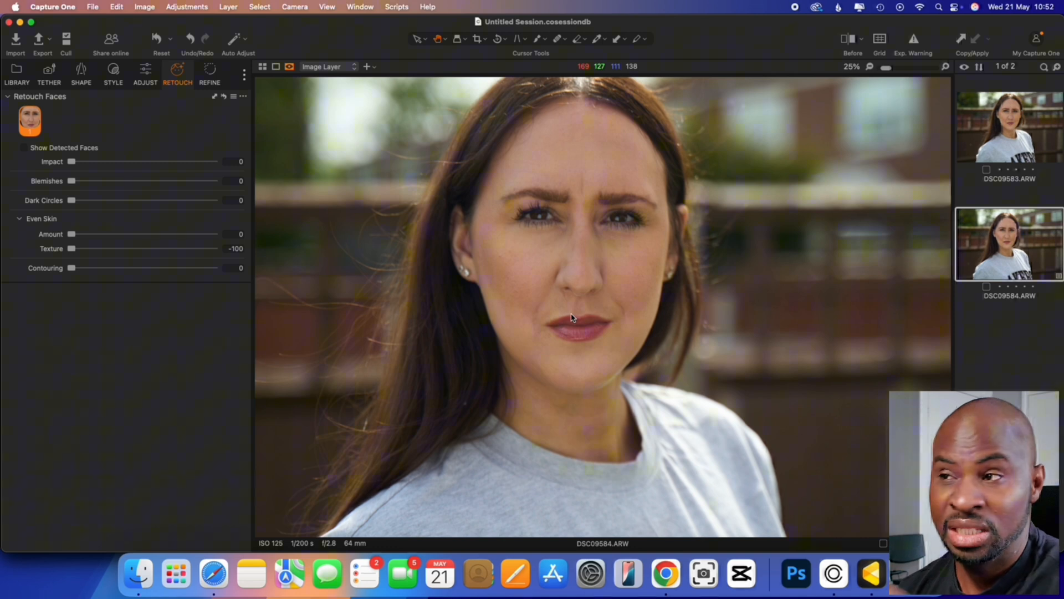
mouse_move(681, 318)
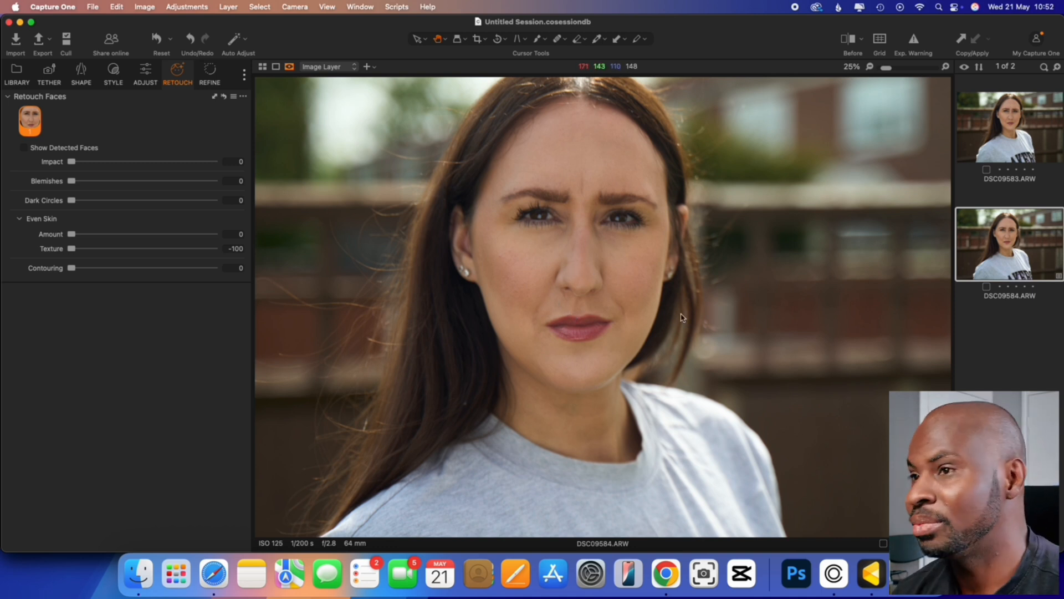
mouse_move(627, 250)
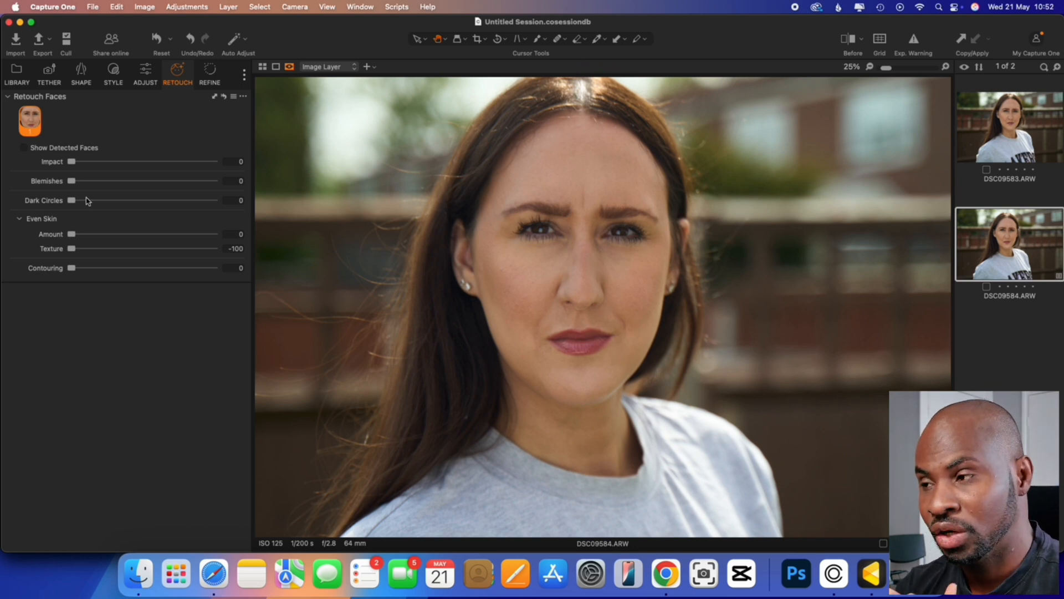
mouse_move(144, 158)
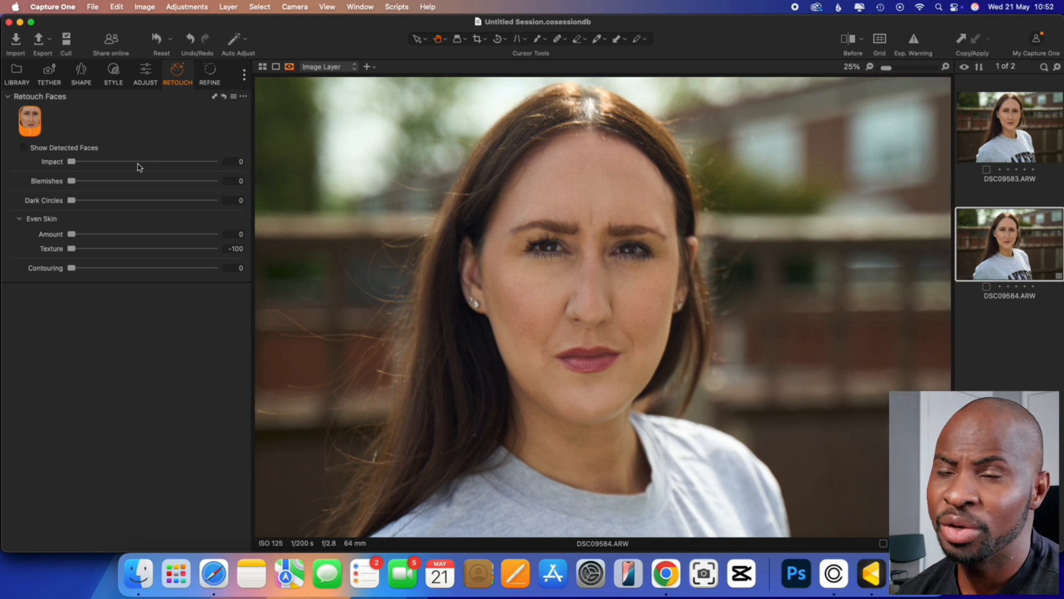
Raise the Retouch Faces Impact slider to 100
left_click_drag(71, 162, 76, 162)
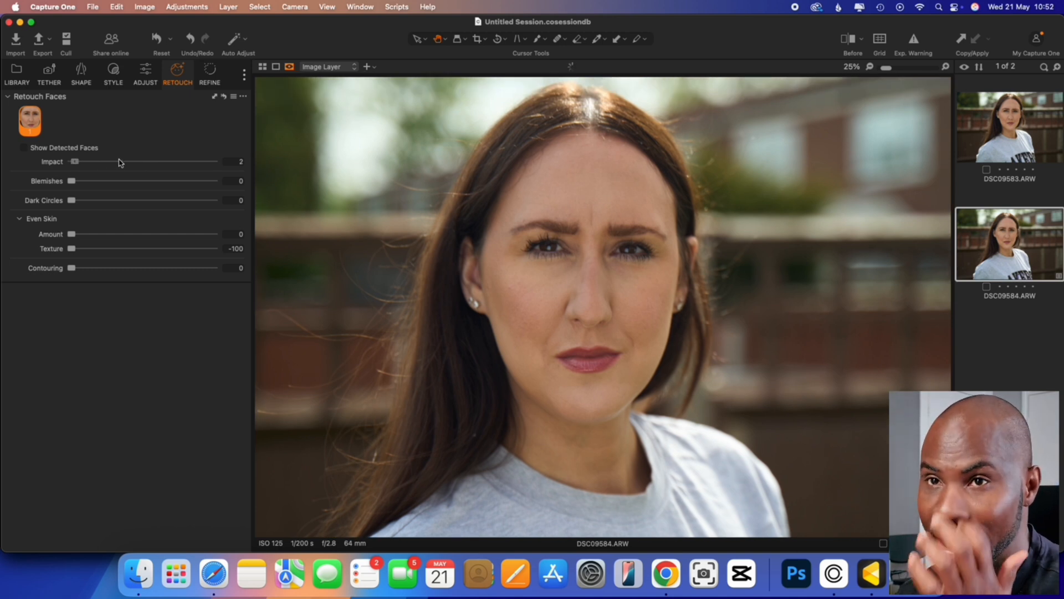
left_click_drag(74, 161, 214, 162)
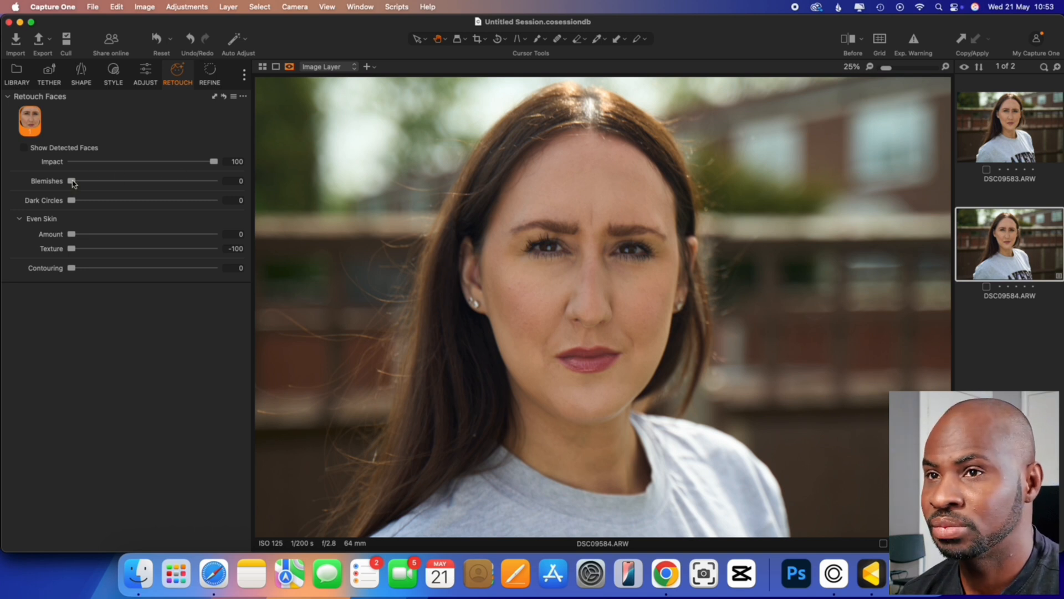
left_click_drag(71, 181, 214, 181)
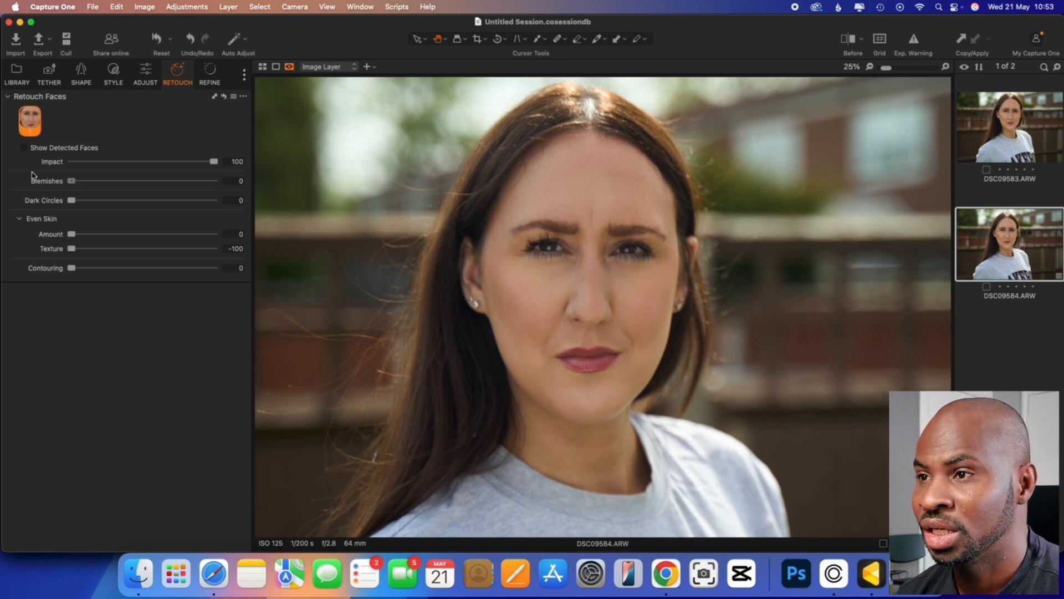
Set Blemishes and Dark Circles both to 100
left_click_drag(71, 180, 214, 180)
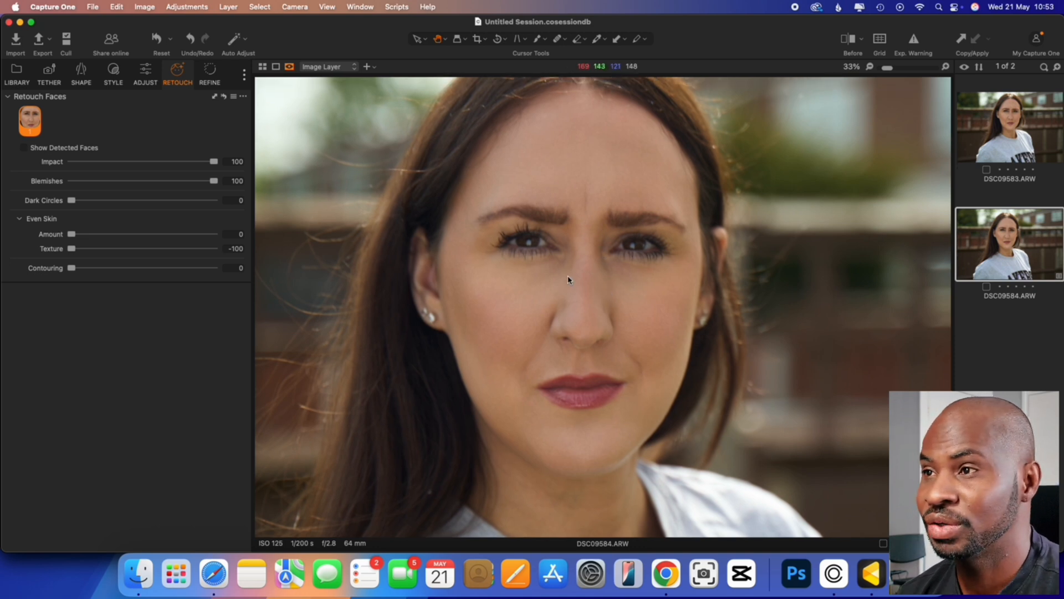
mouse_move(578, 208)
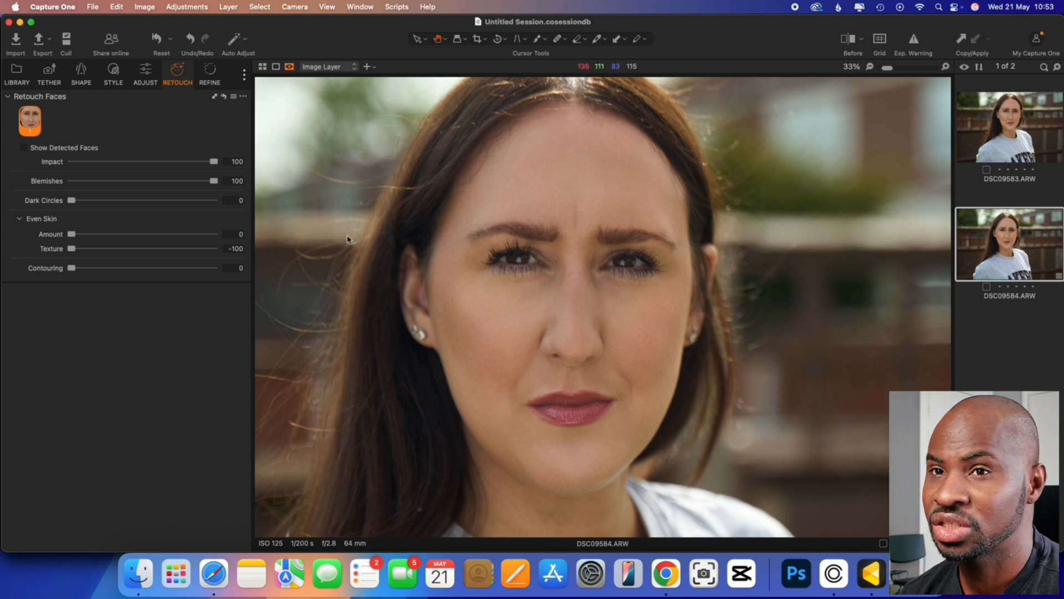
left_click_drag(72, 199, 93, 199)
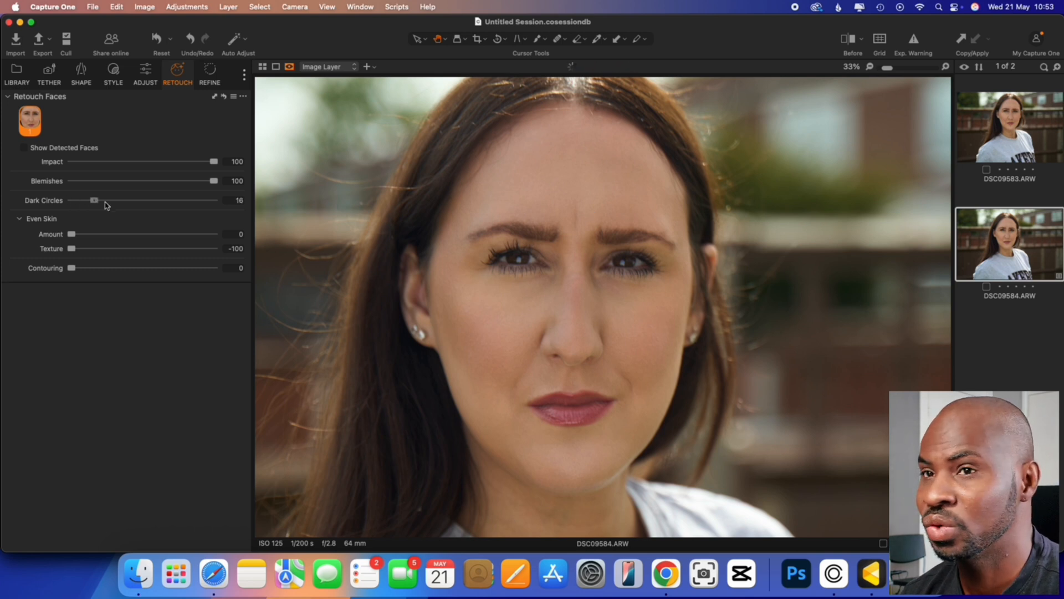
left_click_drag(93, 199, 213, 199)
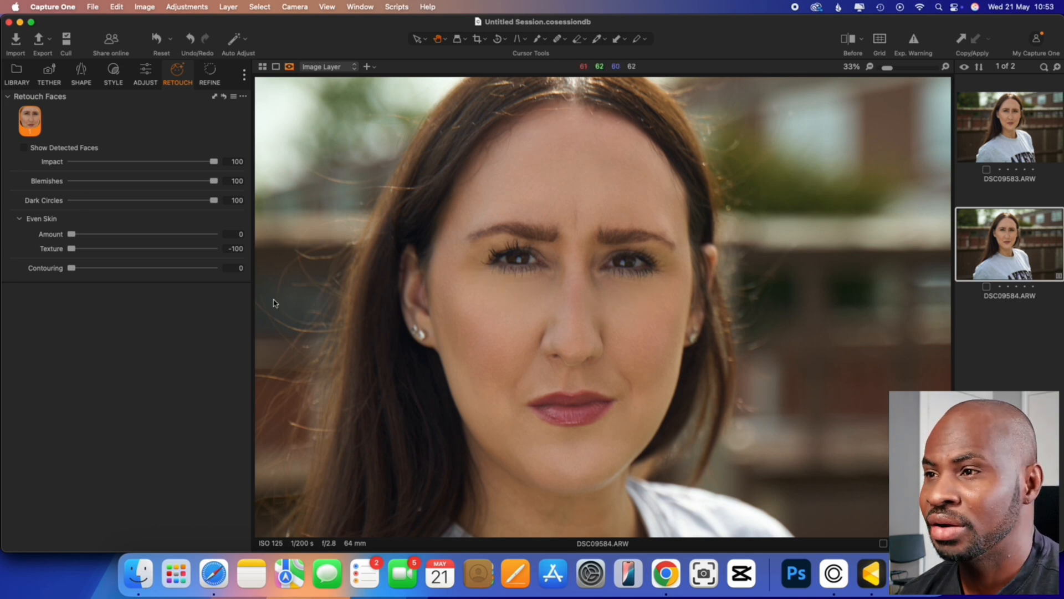
mouse_move(715, 341)
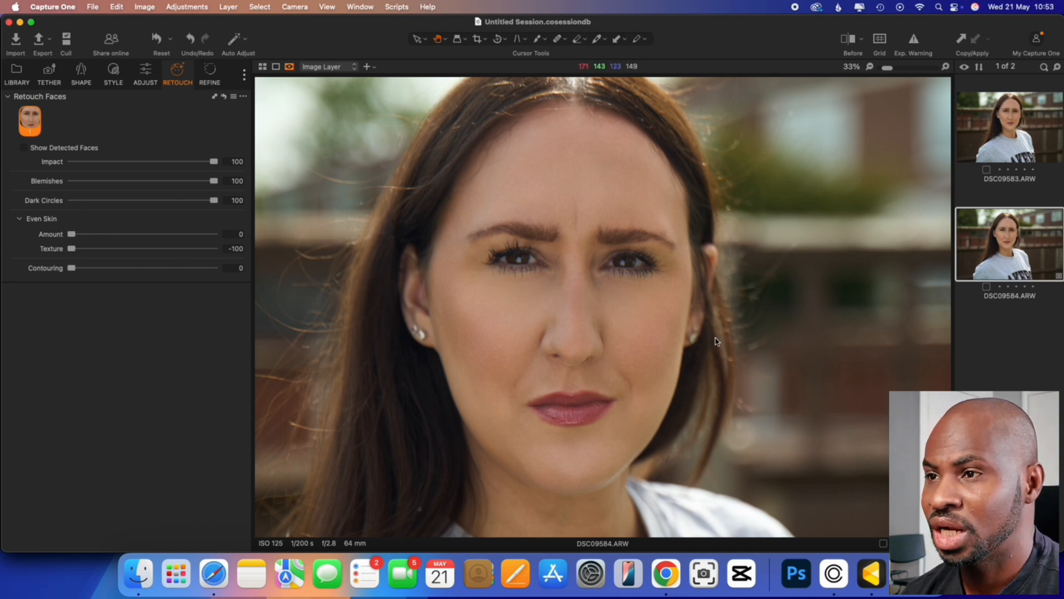
mouse_move(531, 299)
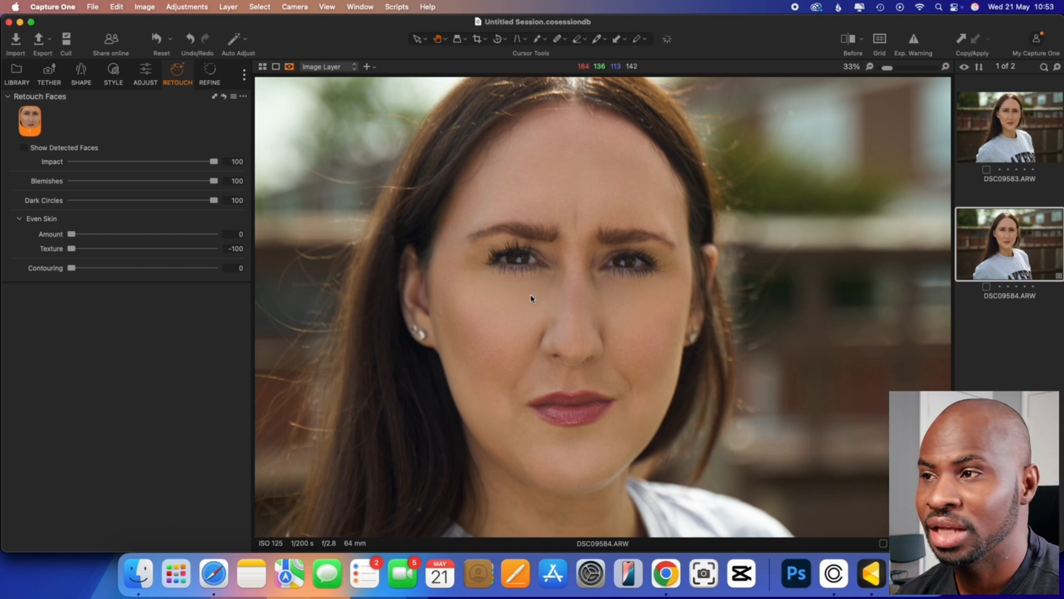
mouse_move(522, 313)
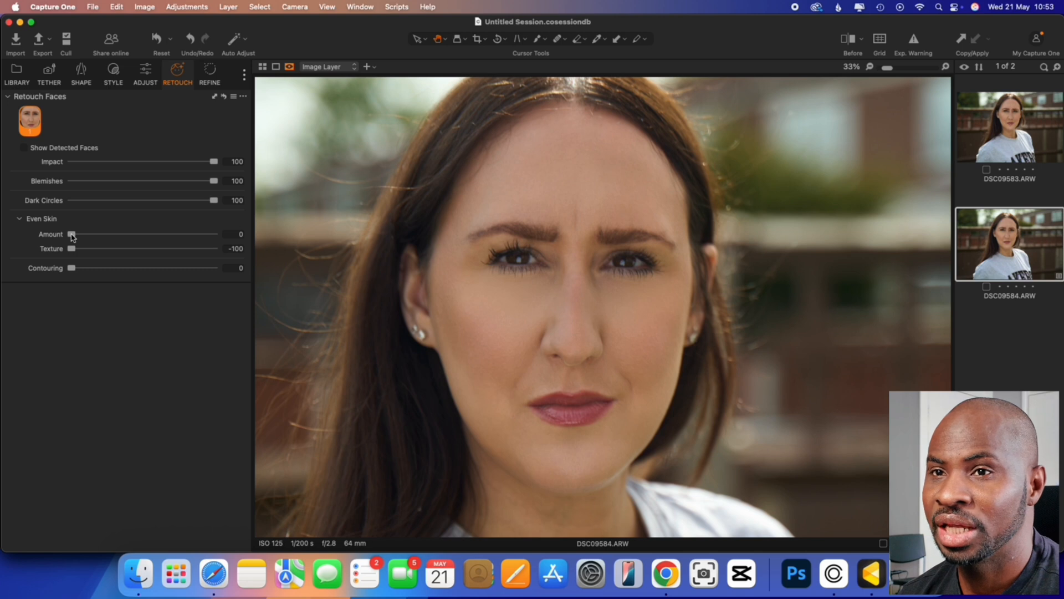
Set Even Skin Amount to 100 after toggling it to judge the effect, then Texture to 100
left_click_drag(71, 233, 214, 234)
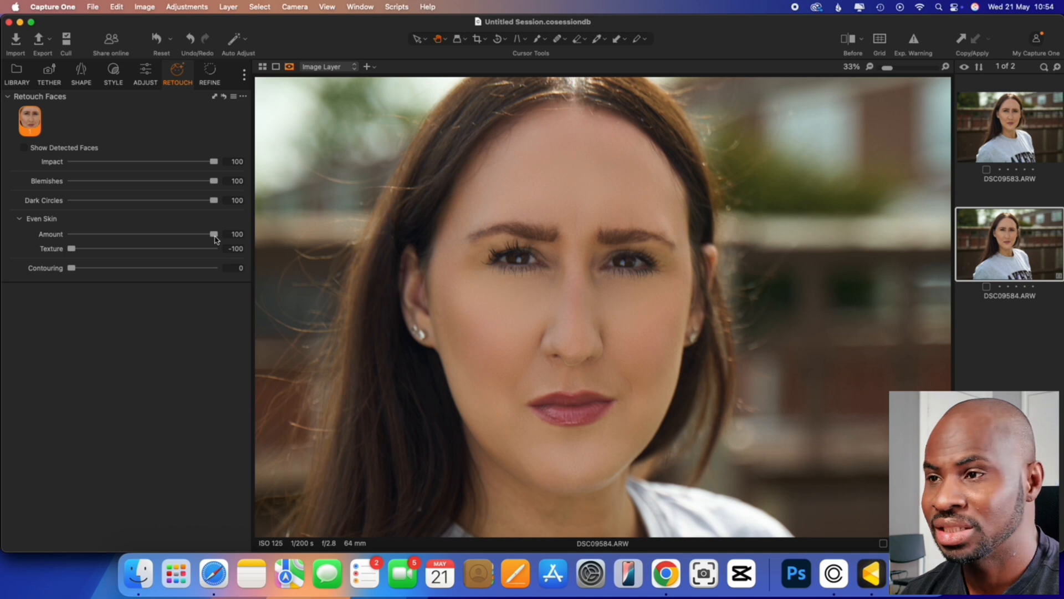
left_click_drag(214, 233, 90, 234)
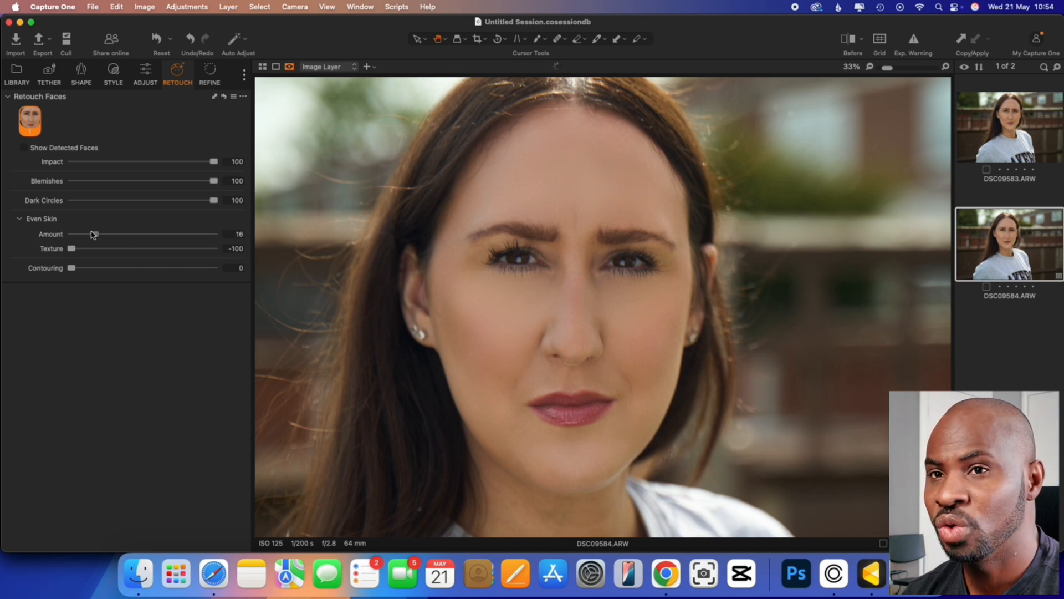
left_click_drag(96, 234, 70, 234)
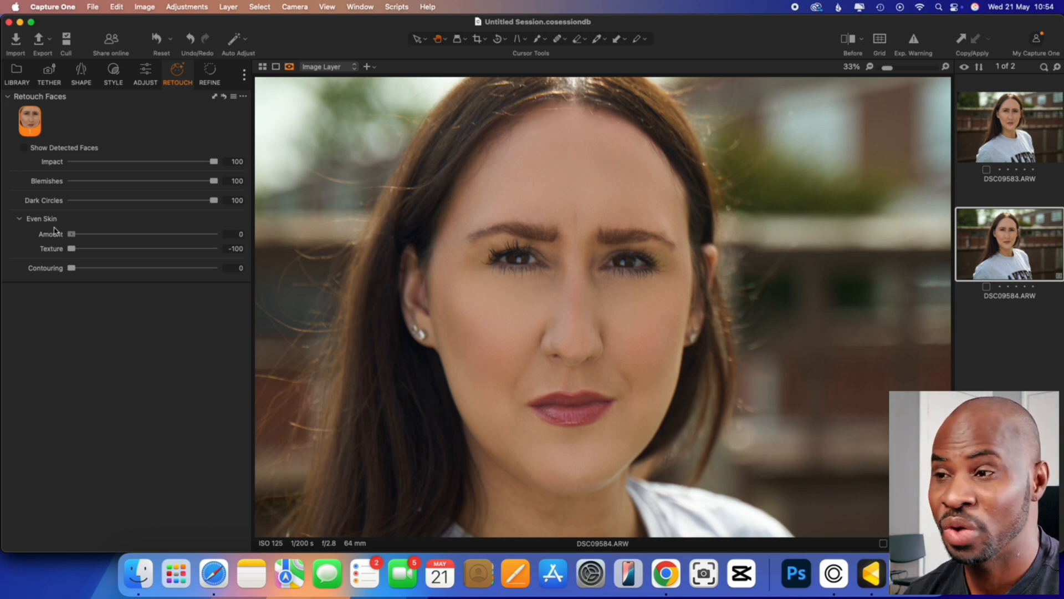
left_click_drag(71, 234, 214, 234)
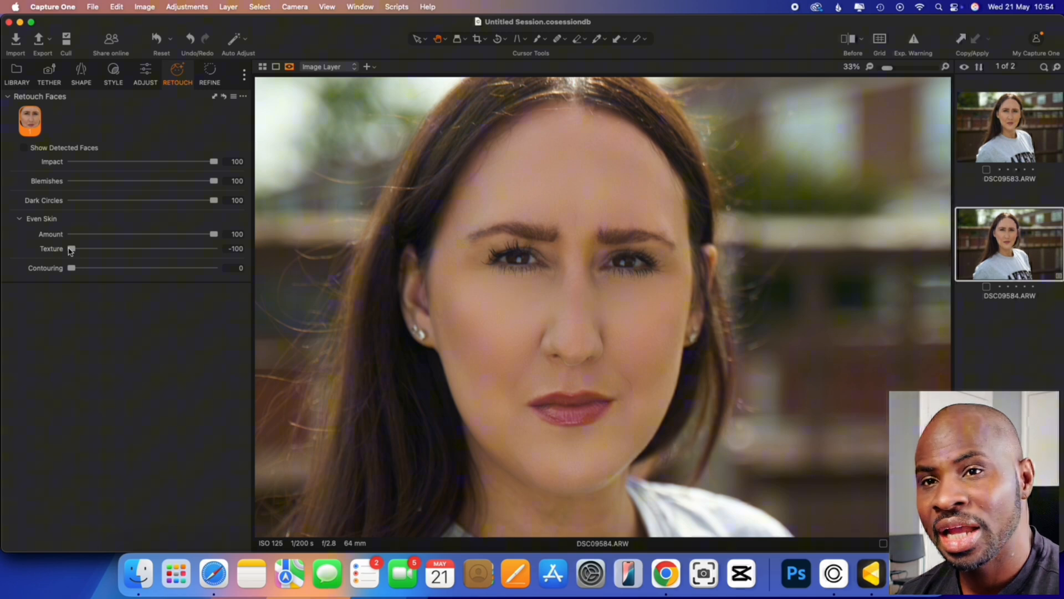
left_click_drag(71, 249, 74, 249)
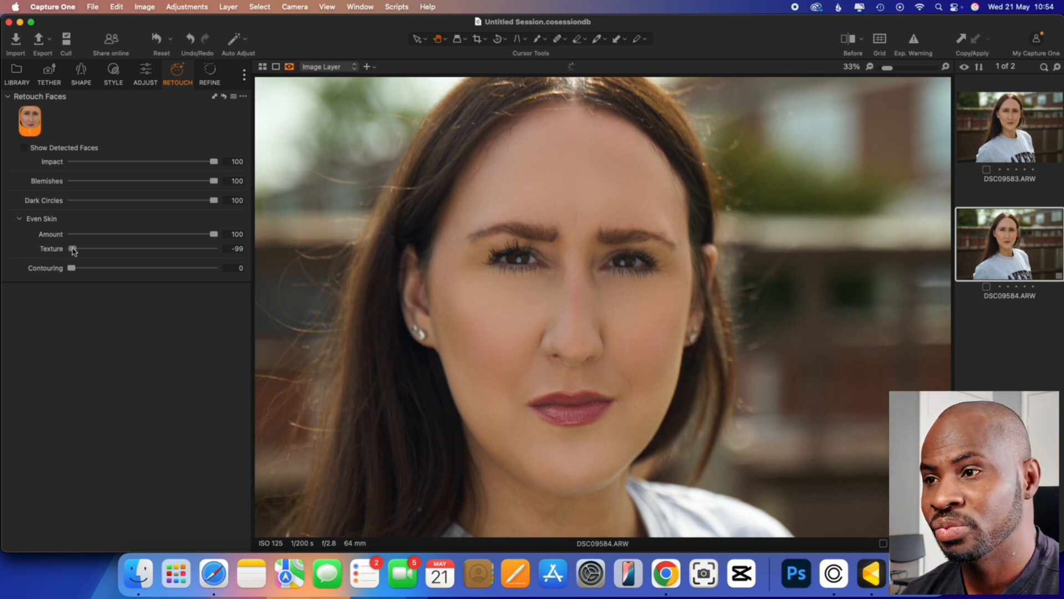
left_click_drag(73, 248, 215, 248)
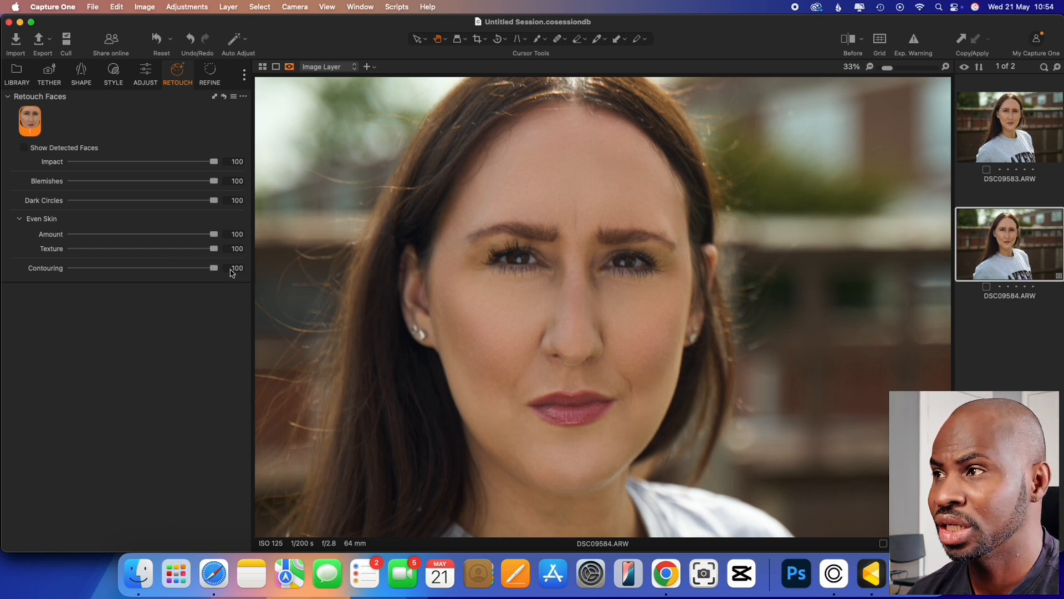
mouse_move(705, 181)
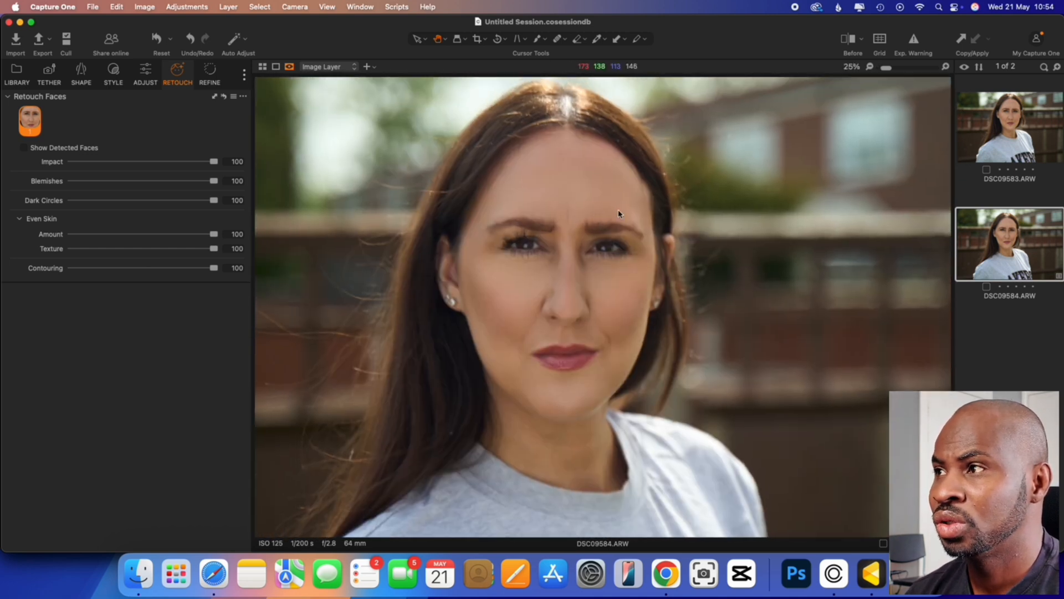
Switch the viewer to Split View Slider for before/after, then bring Evoto forward
left_click(850, 37)
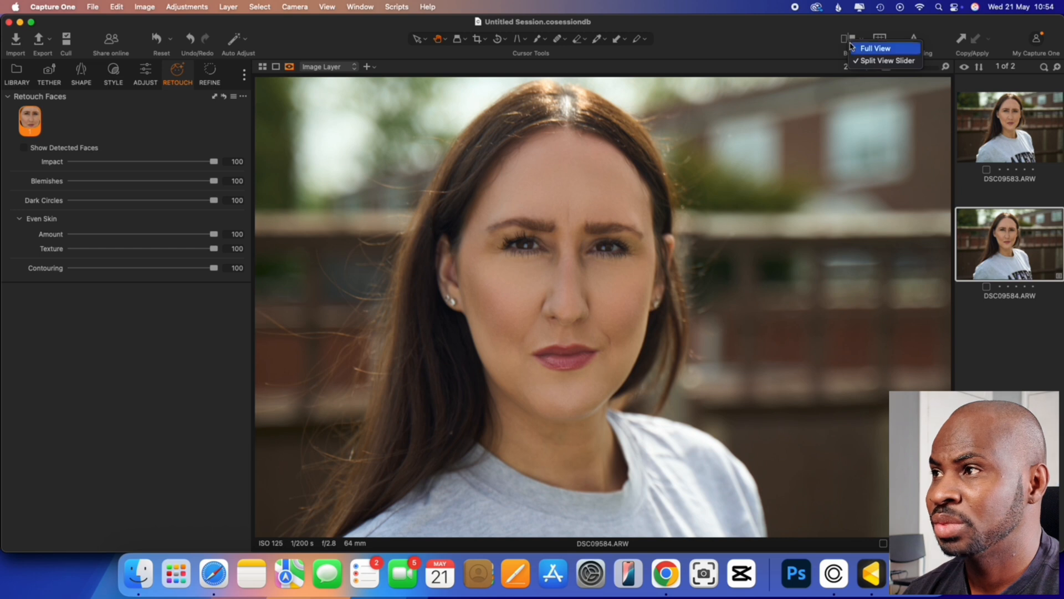
left_click(884, 60)
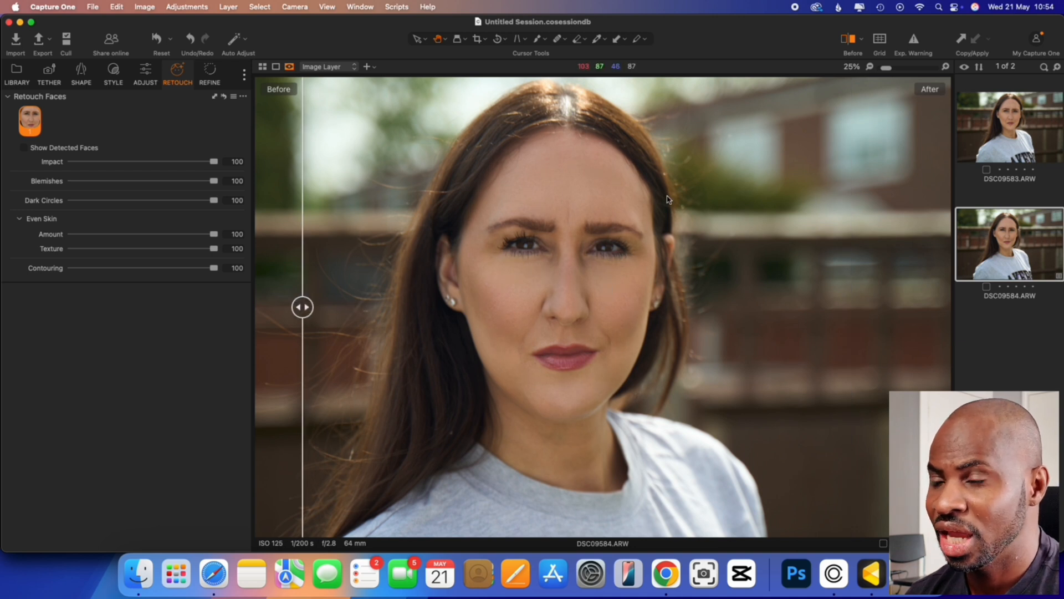
mouse_move(490, 408)
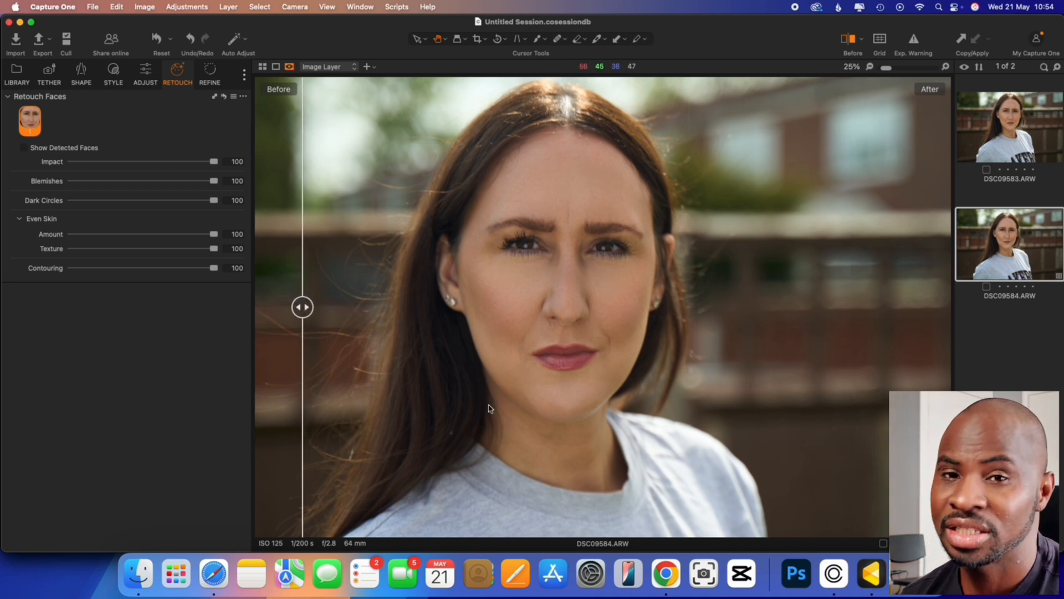
mouse_move(600, 479)
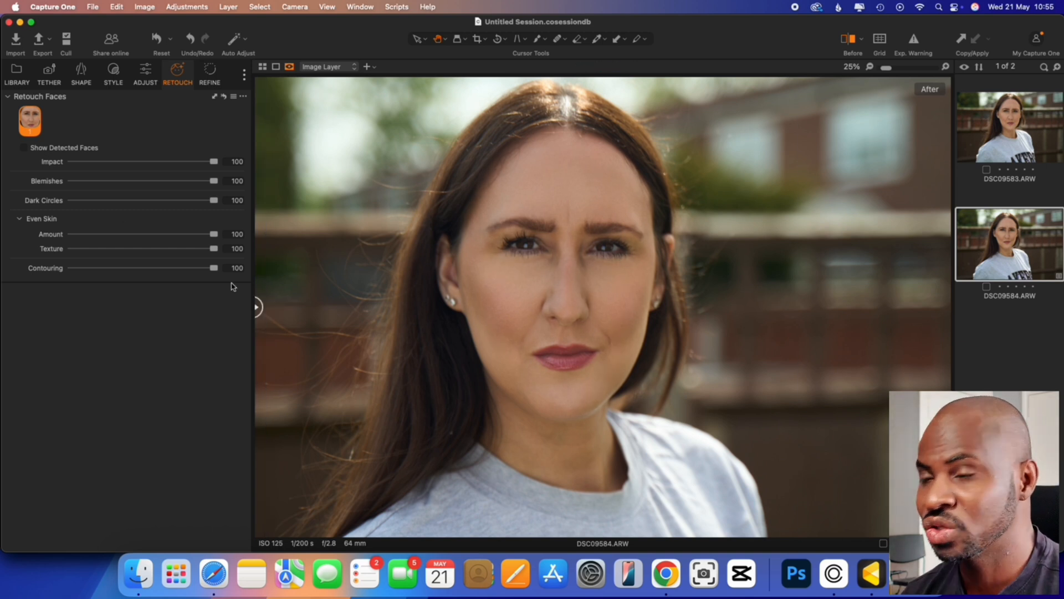
mouse_move(871, 573)
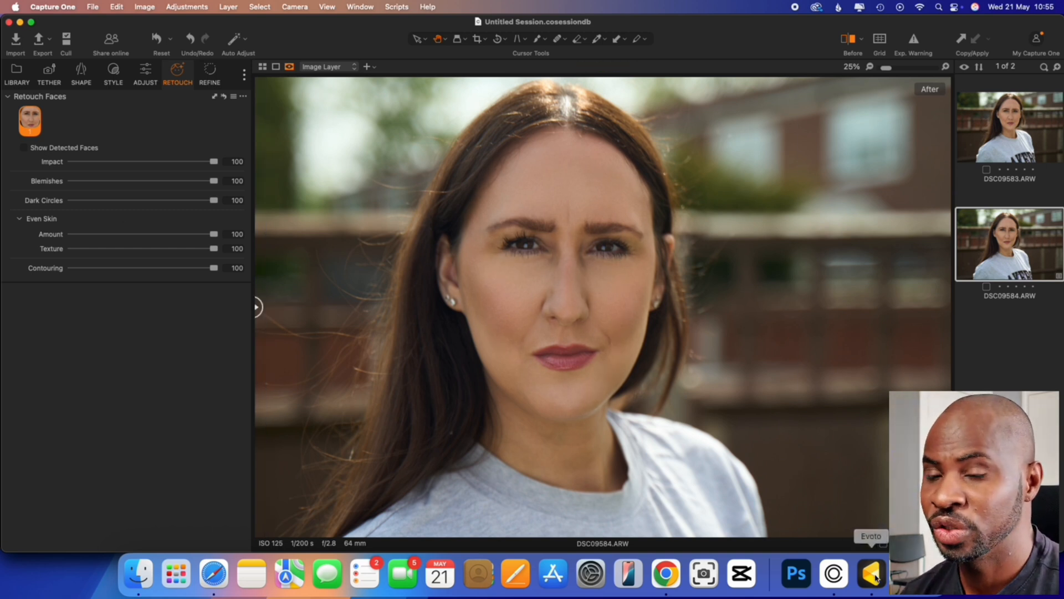
left_click(872, 573)
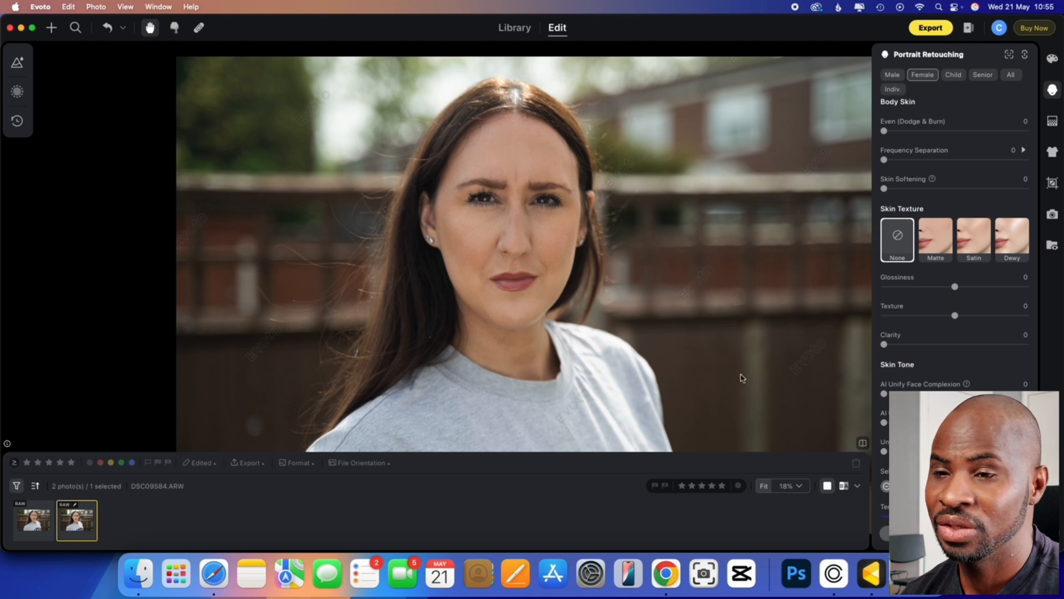
mouse_move(833, 573)
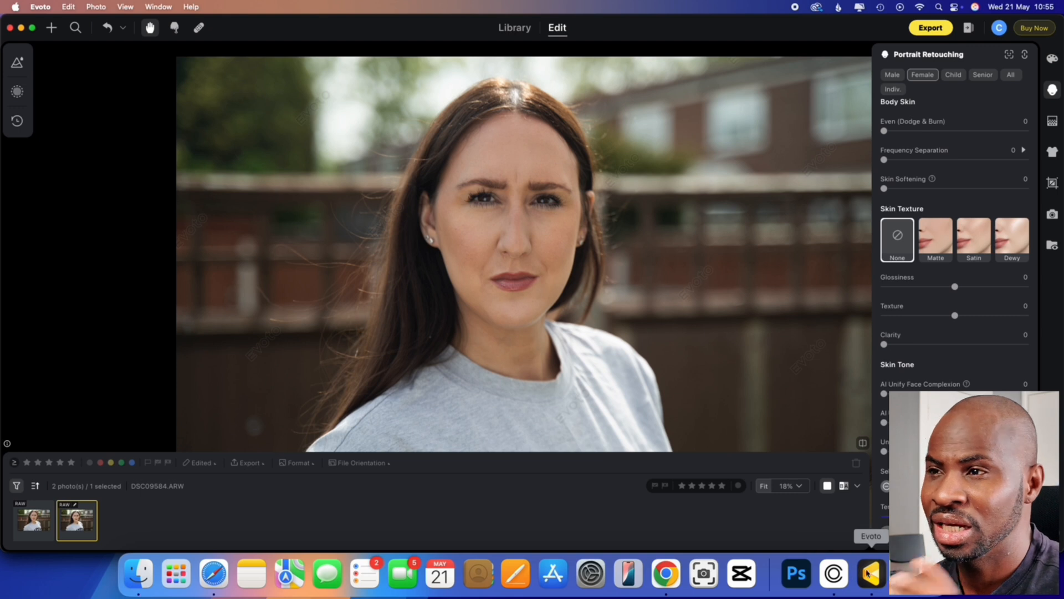
mouse_move(659, 352)
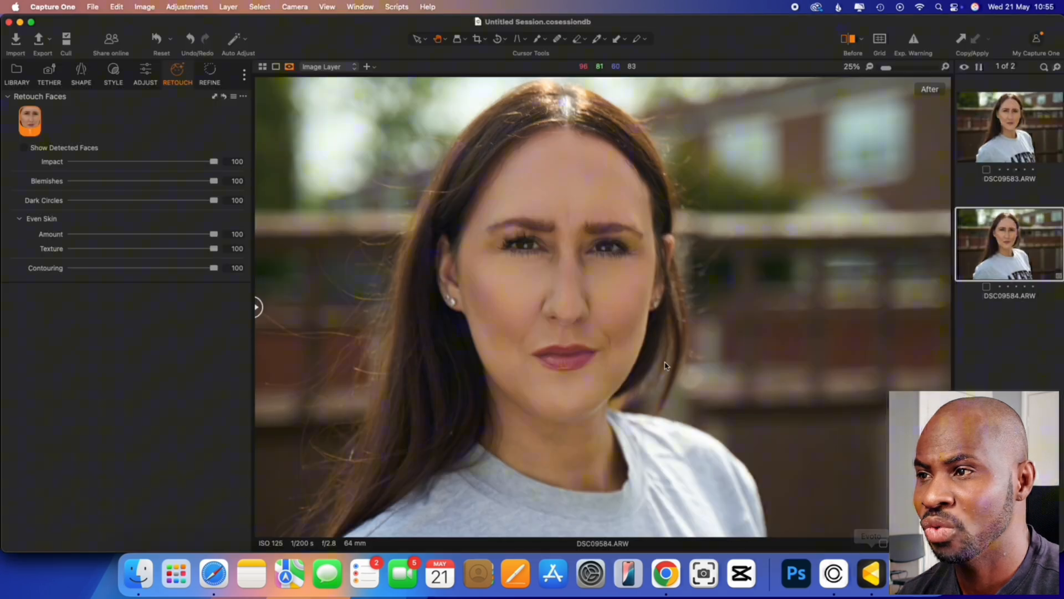
mouse_move(627, 295)
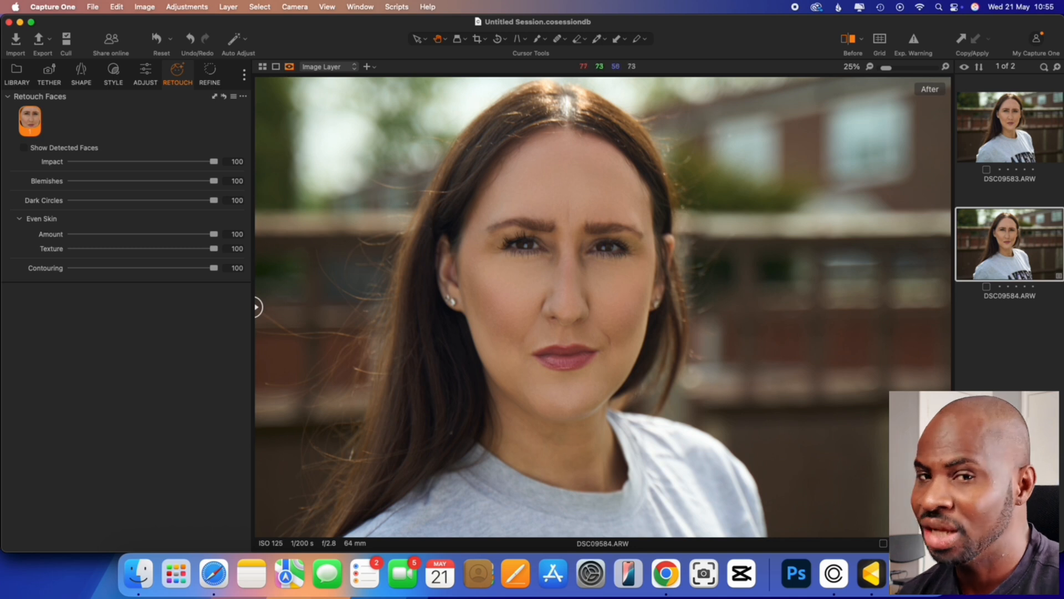
mouse_move(874, 572)
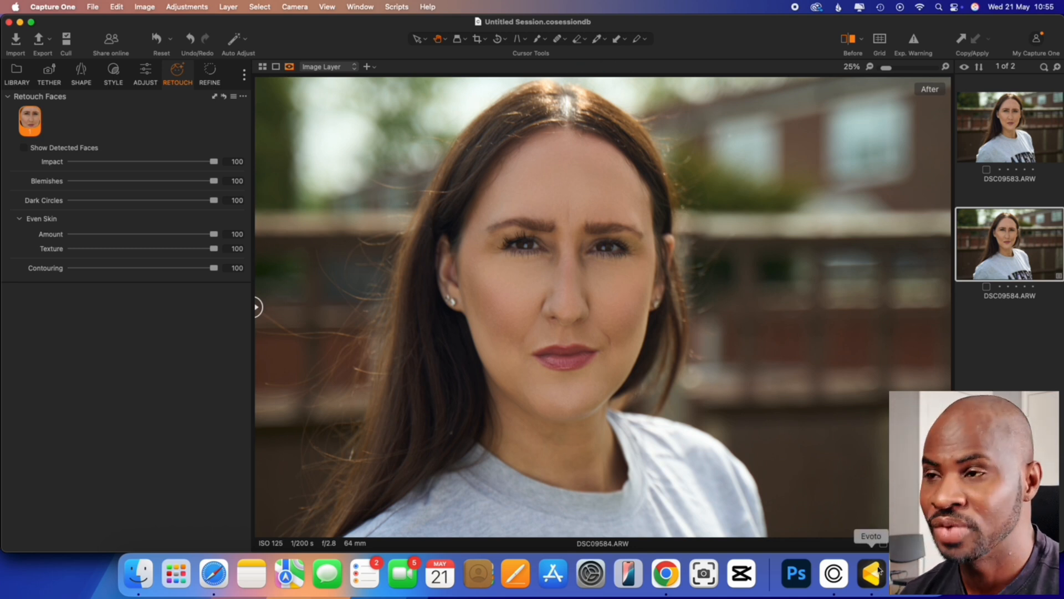
left_click(871, 573)
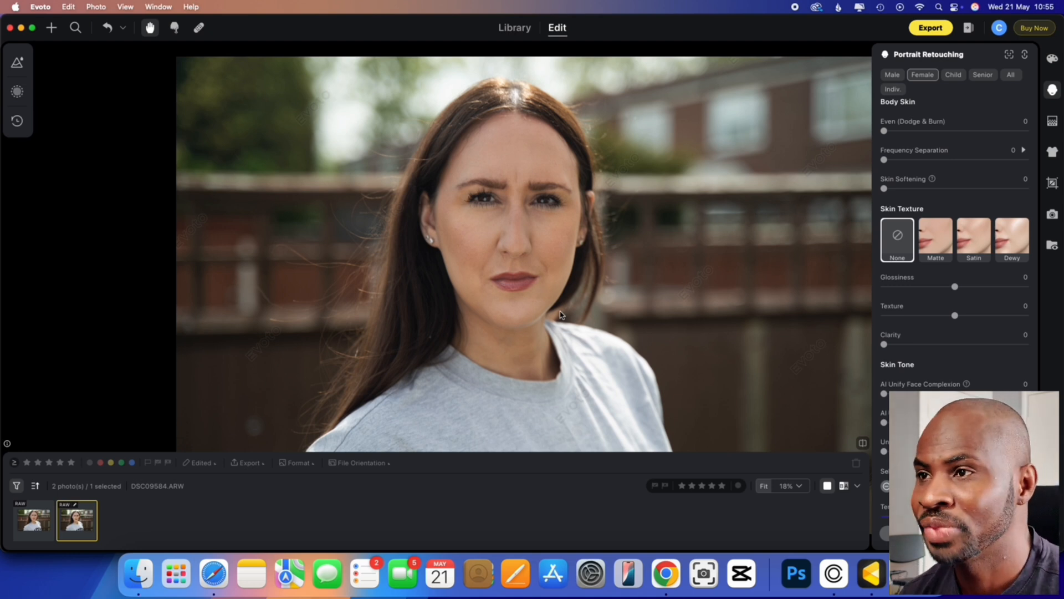
mouse_move(585, 281)
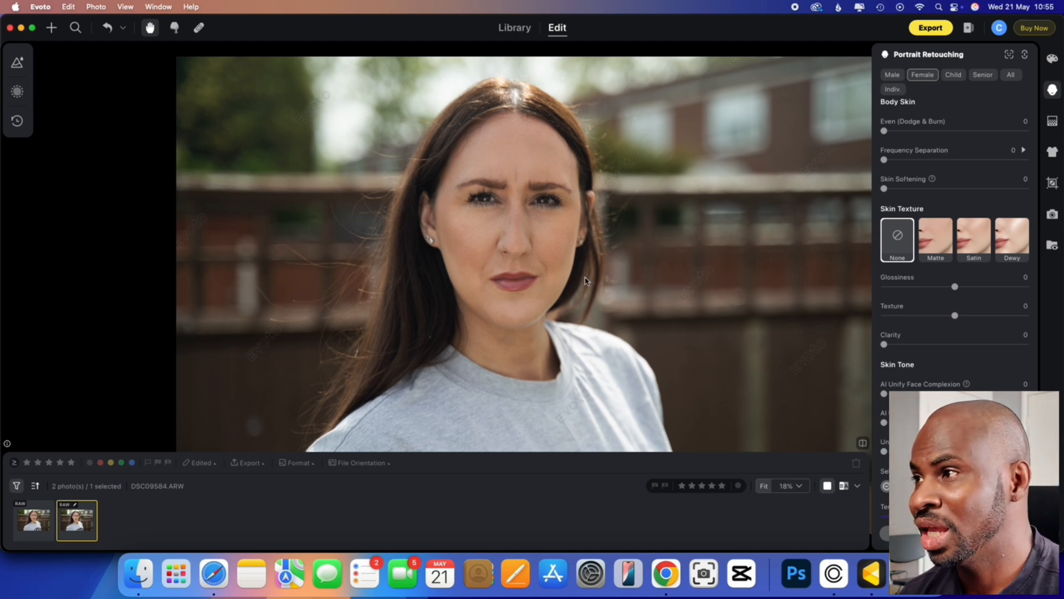
scroll("down", 3)
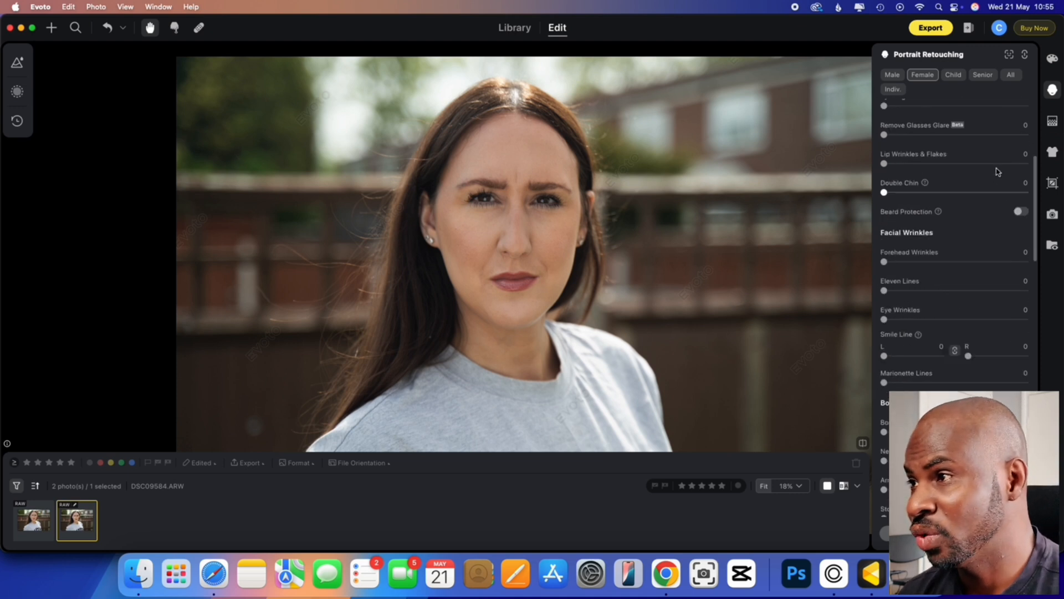
scroll("up", 3)
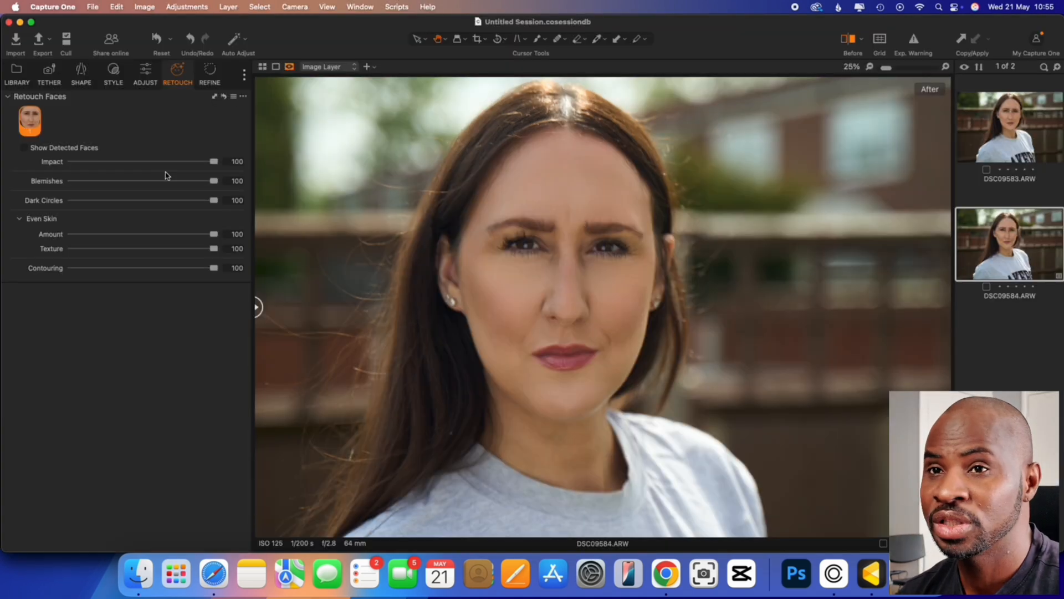
mouse_move(585, 277)
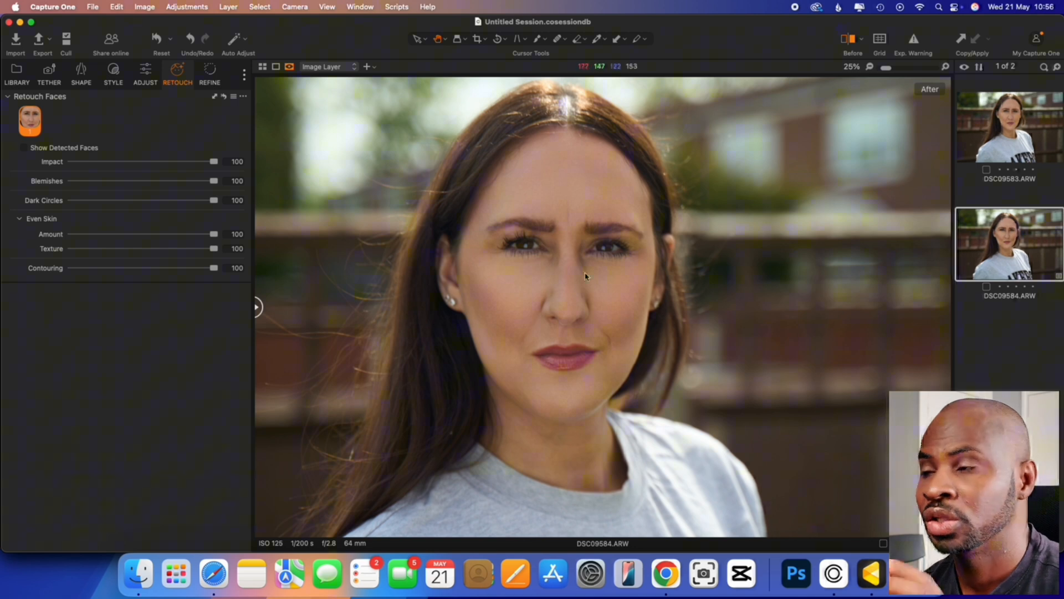
mouse_move(549, 169)
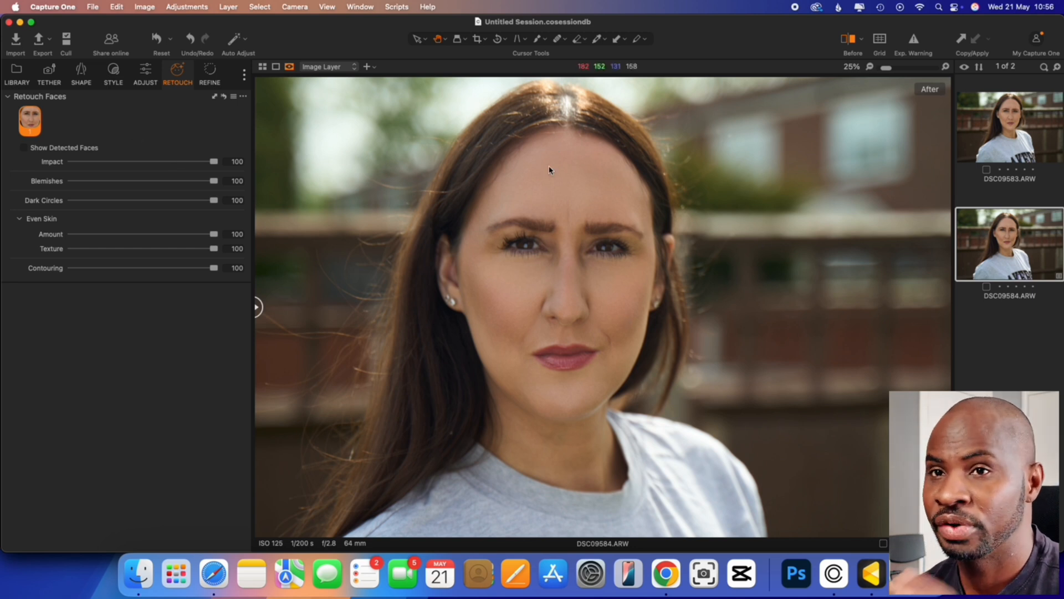
mouse_move(869, 576)
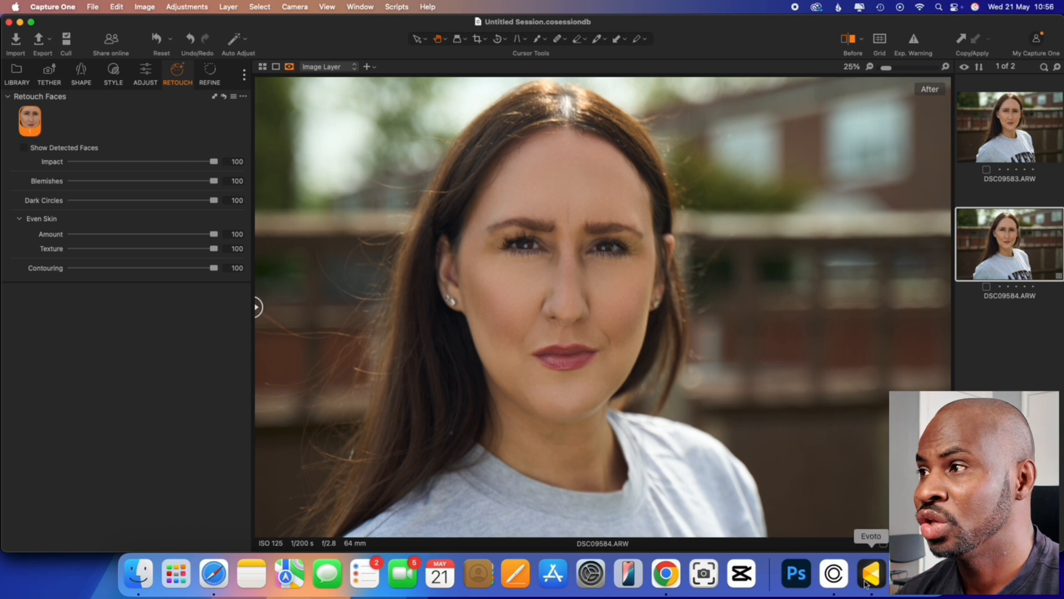
left_click(871, 573)
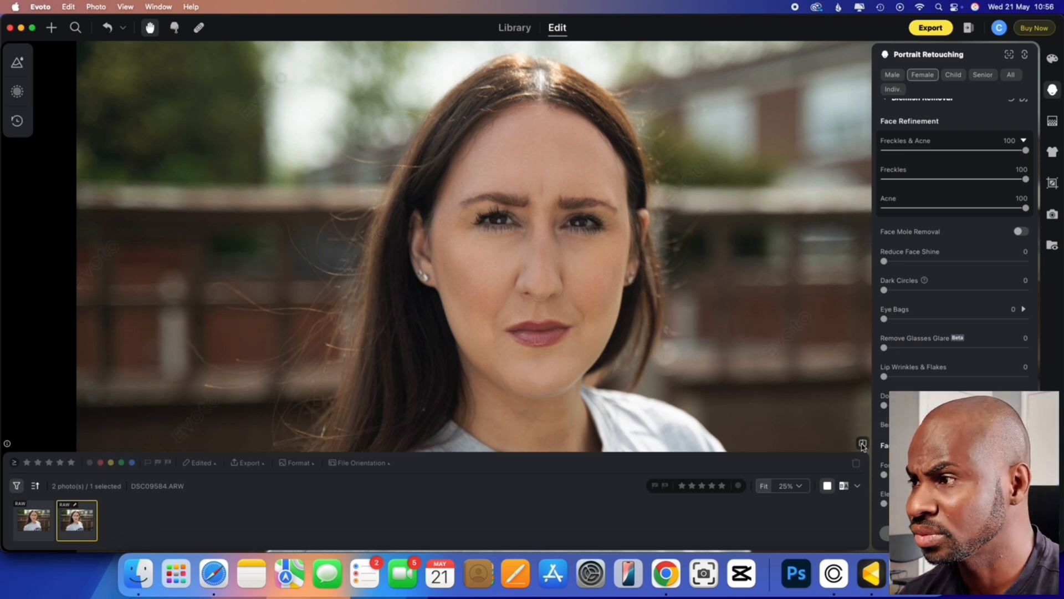
mouse_move(985, 319)
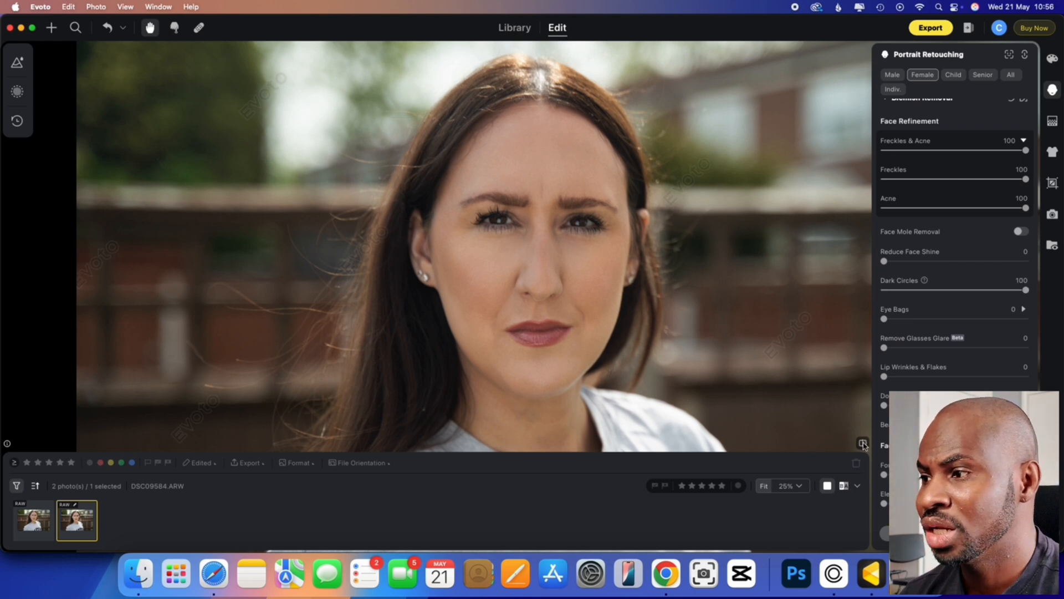
Review the Face Refinement panel and return focus to Evoto
scroll("up", 3)
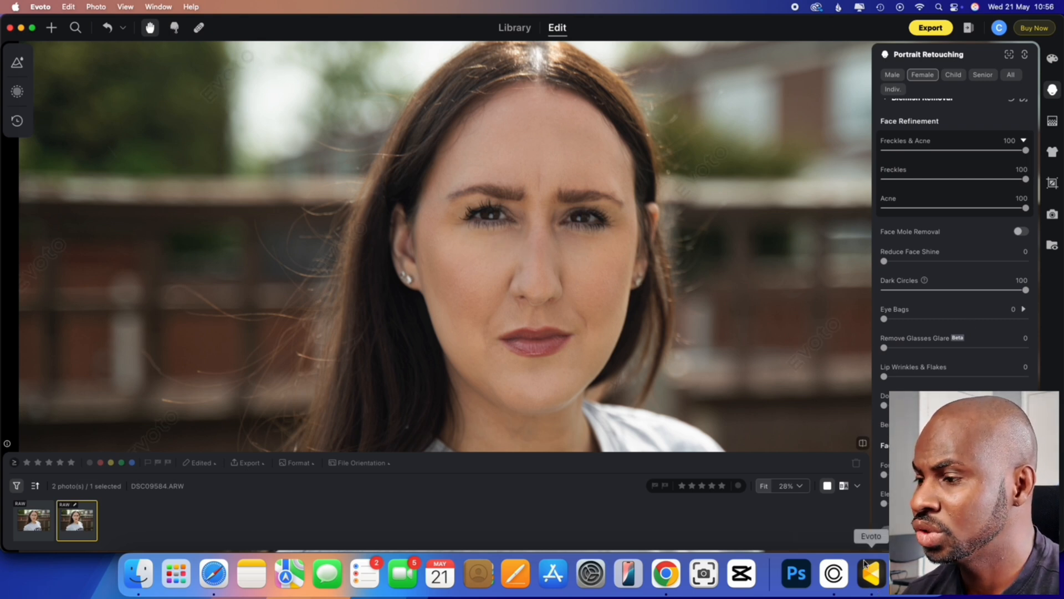
scroll("down", 3)
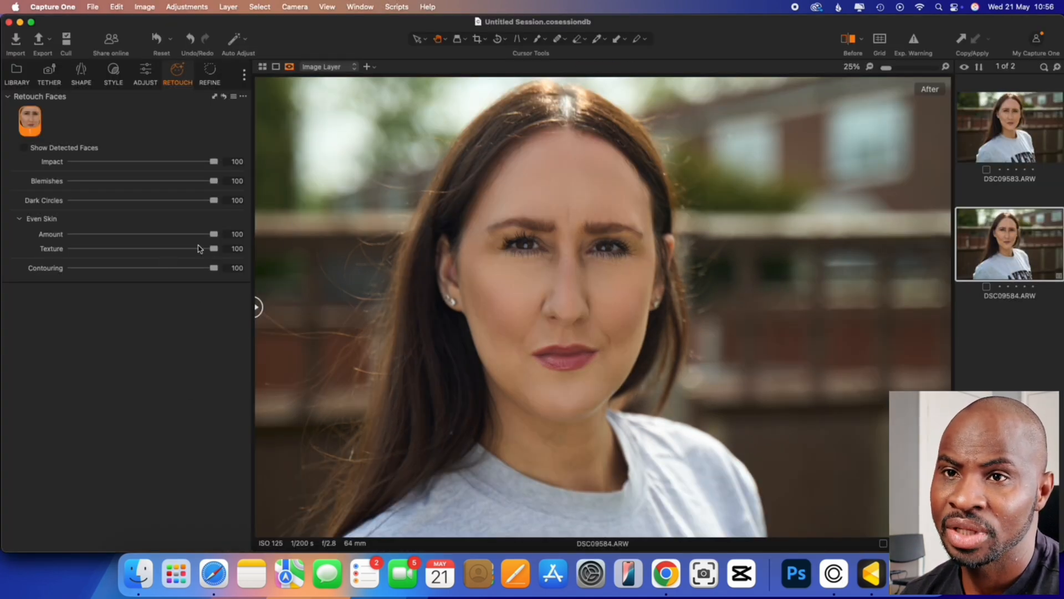
mouse_move(106, 243)
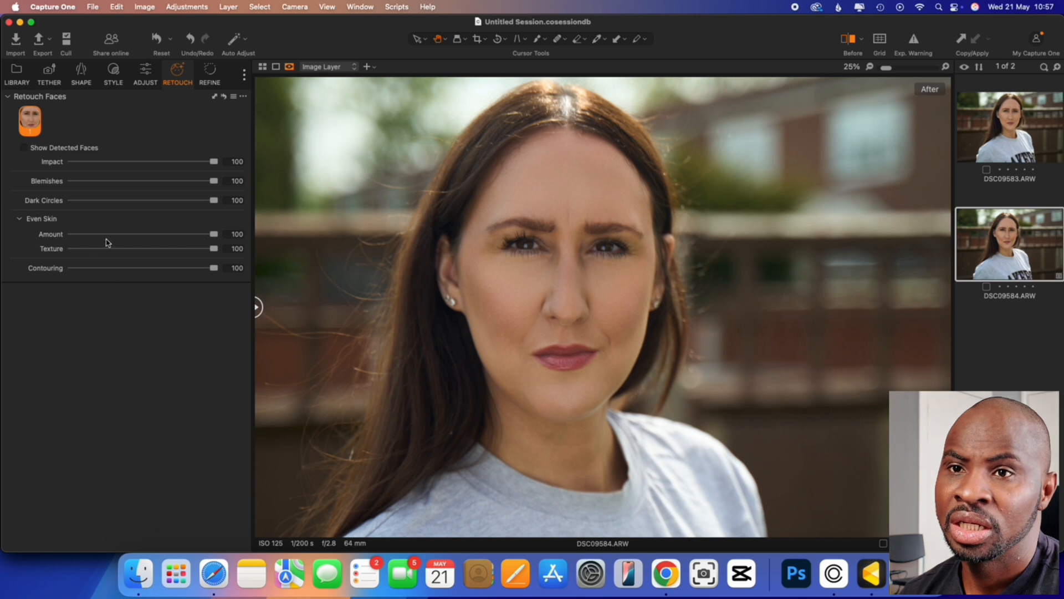
mouse_move(98, 253)
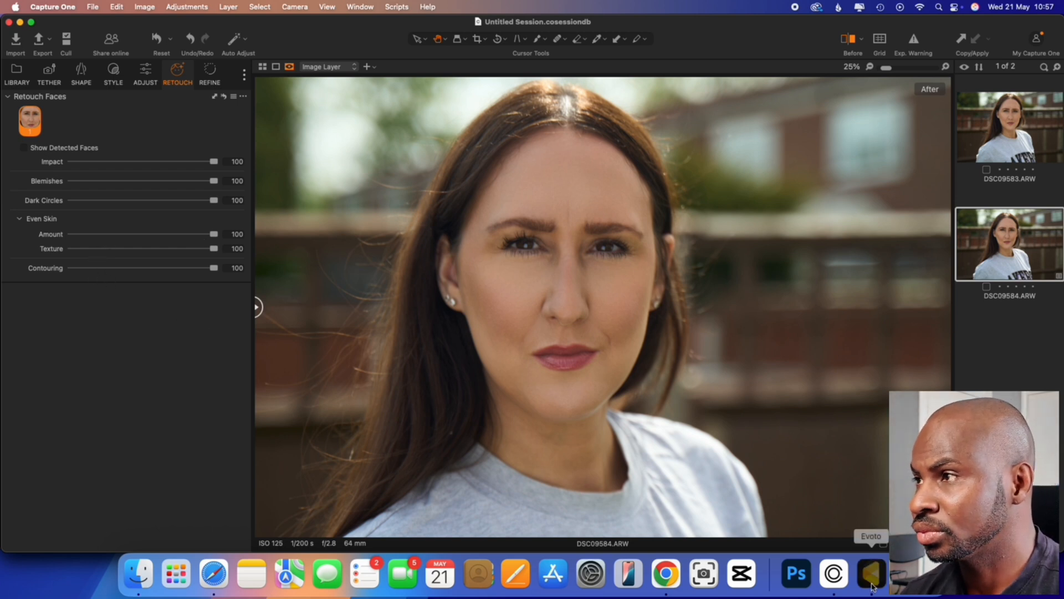
left_click(871, 573)
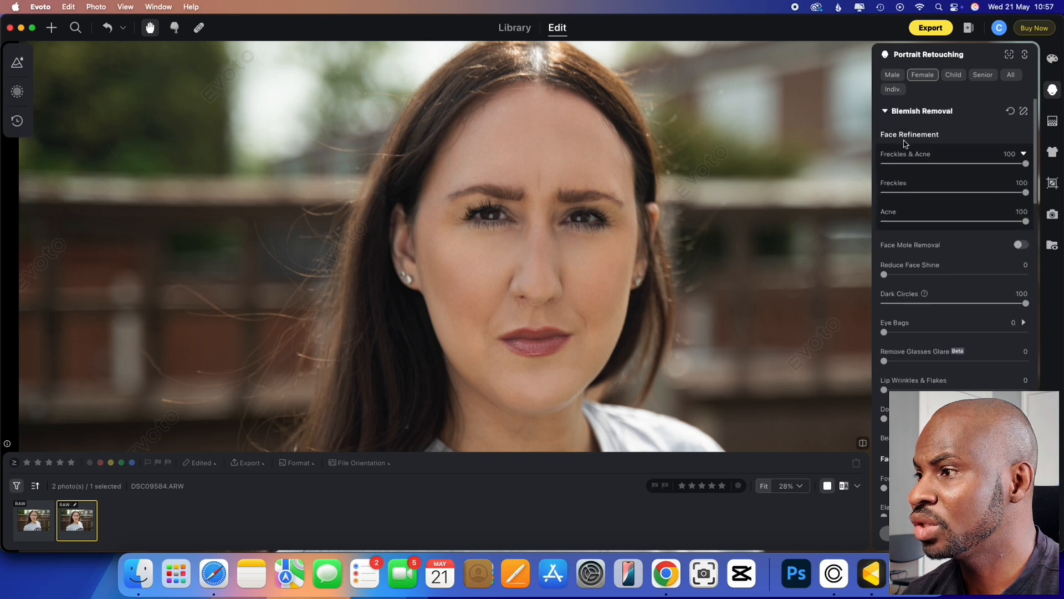
Collapse Blemish Removal and move down to the Makeup section
left_click(923, 111)
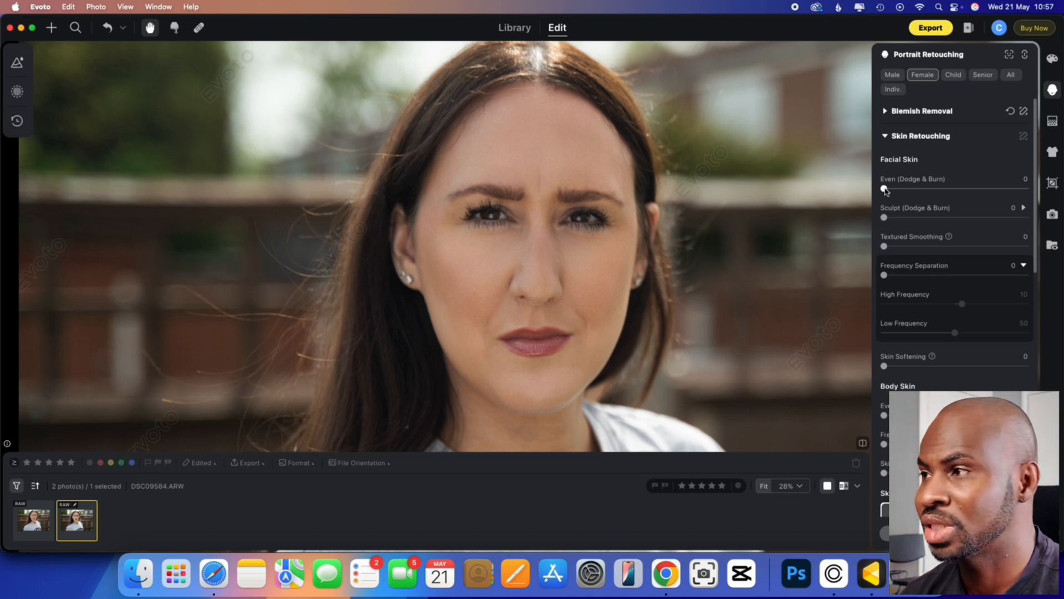
mouse_move(885, 190)
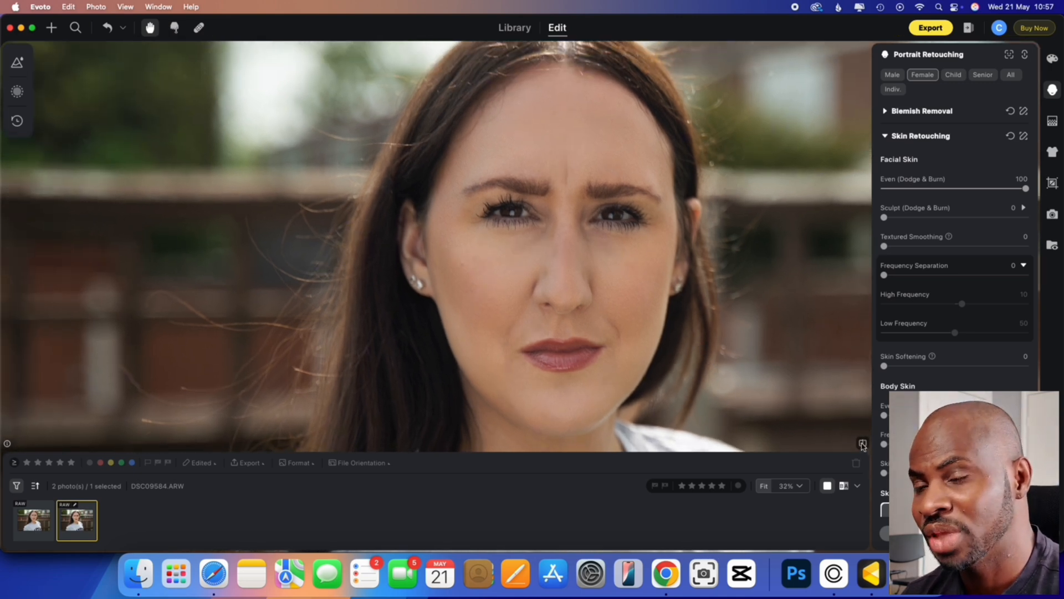
mouse_move(795, 573)
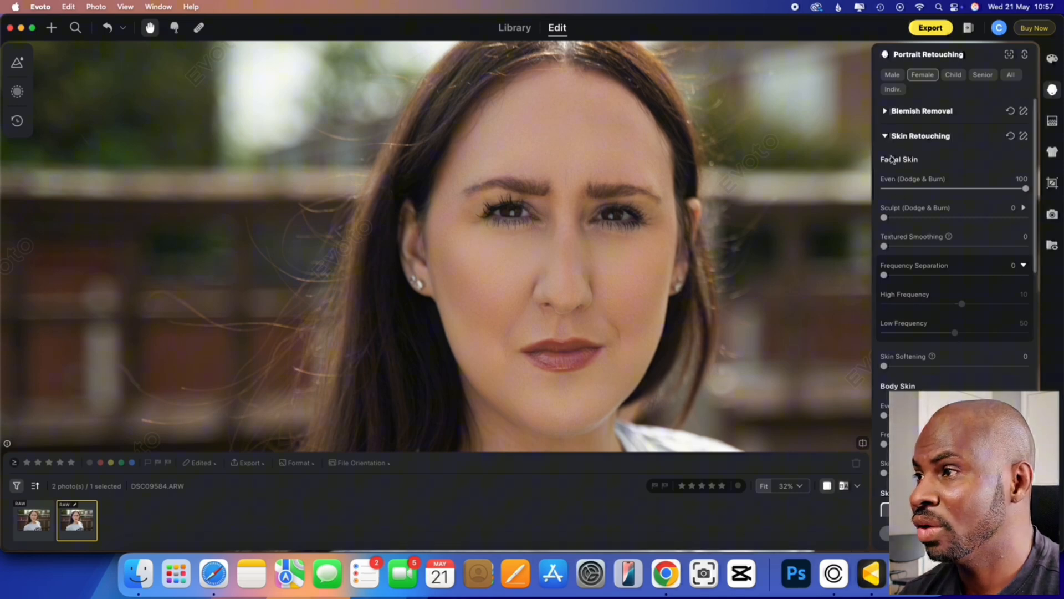
scroll("down", 3)
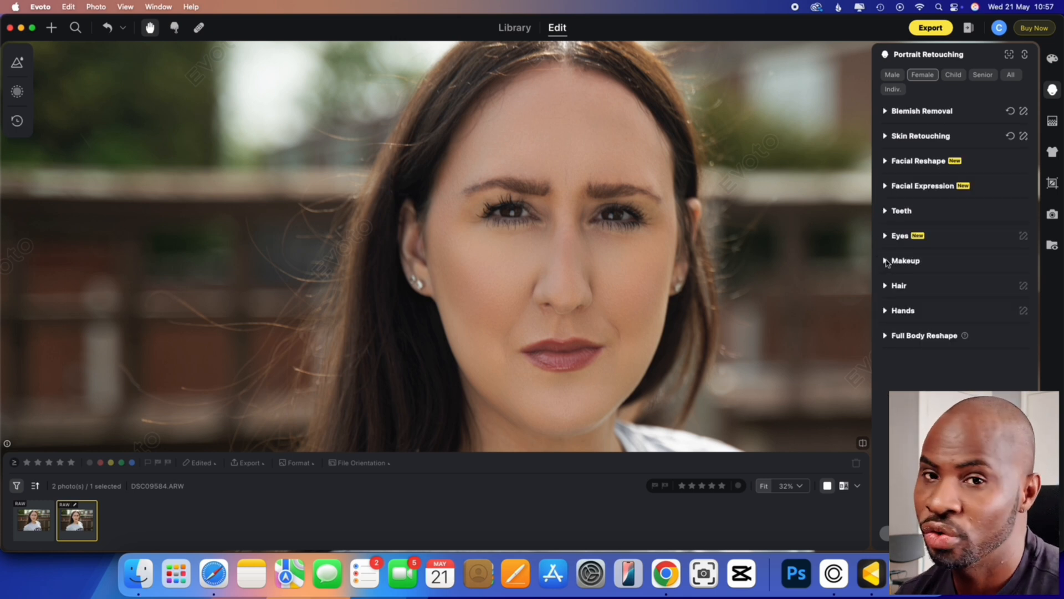
left_click(905, 259)
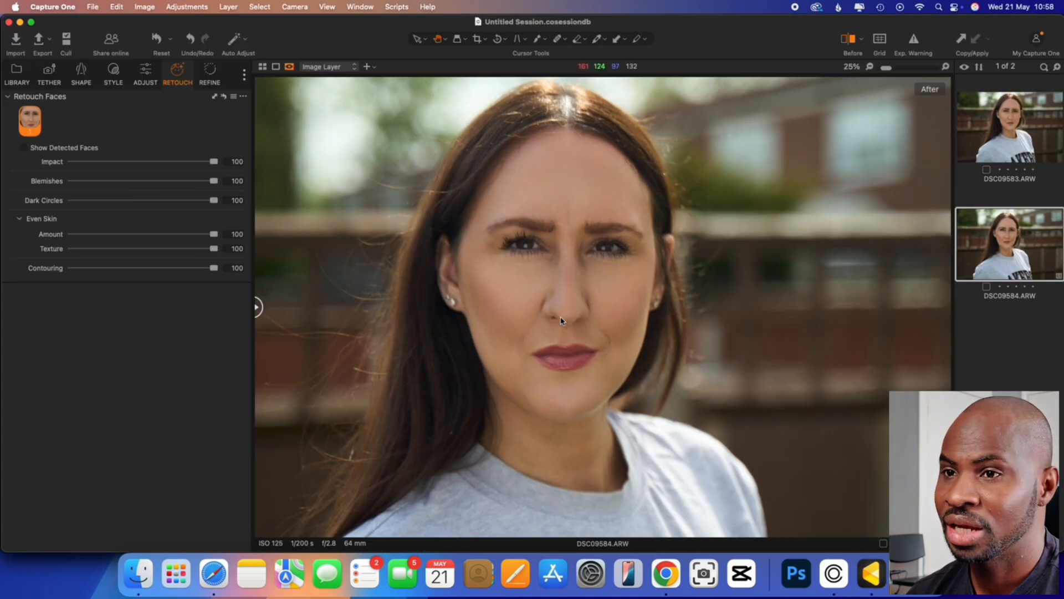
mouse_move(265, 306)
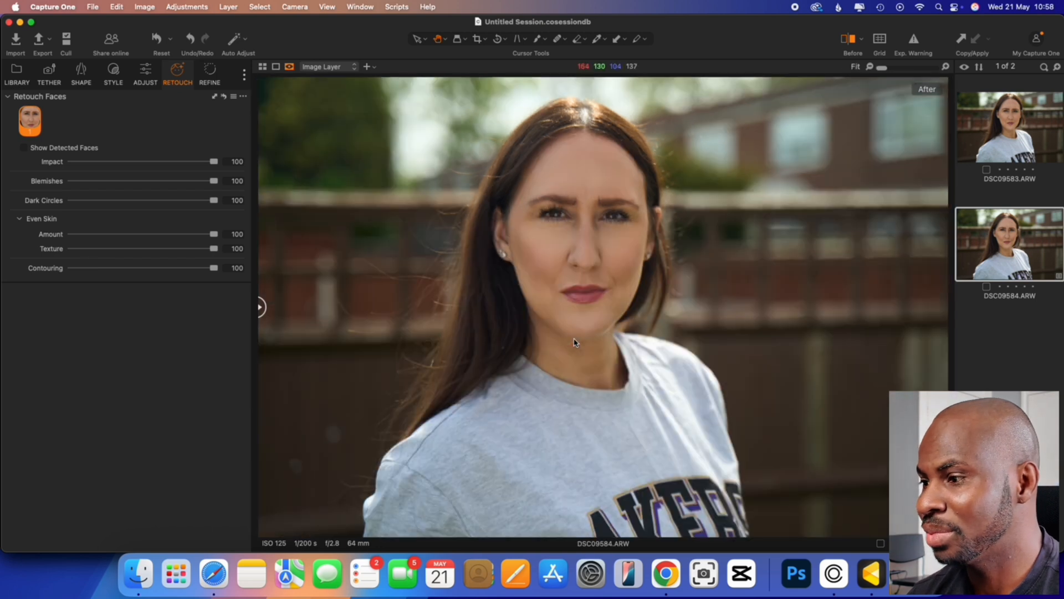
mouse_move(871, 573)
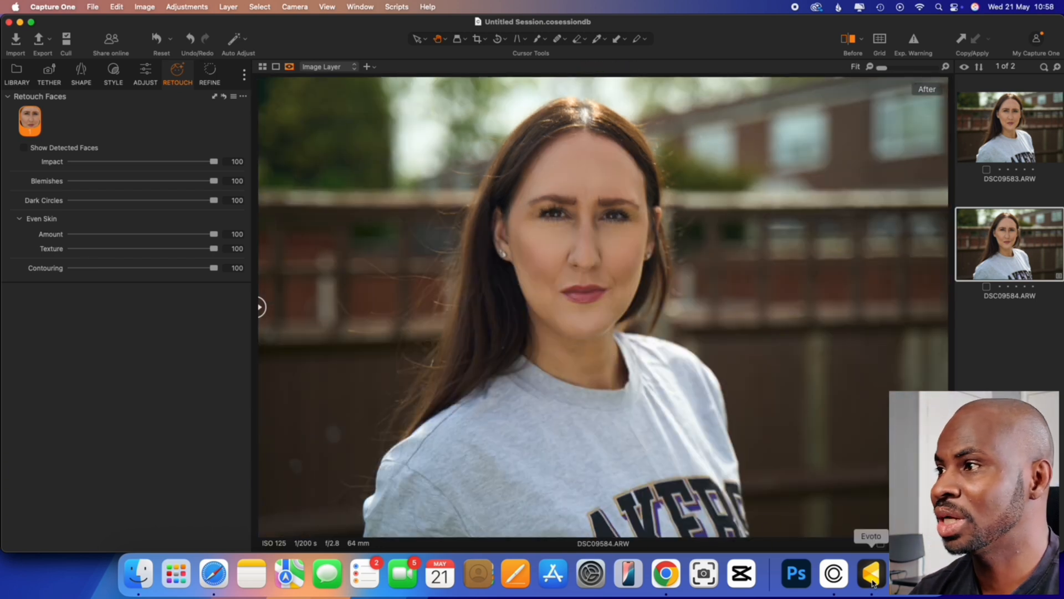
left_click(871, 573)
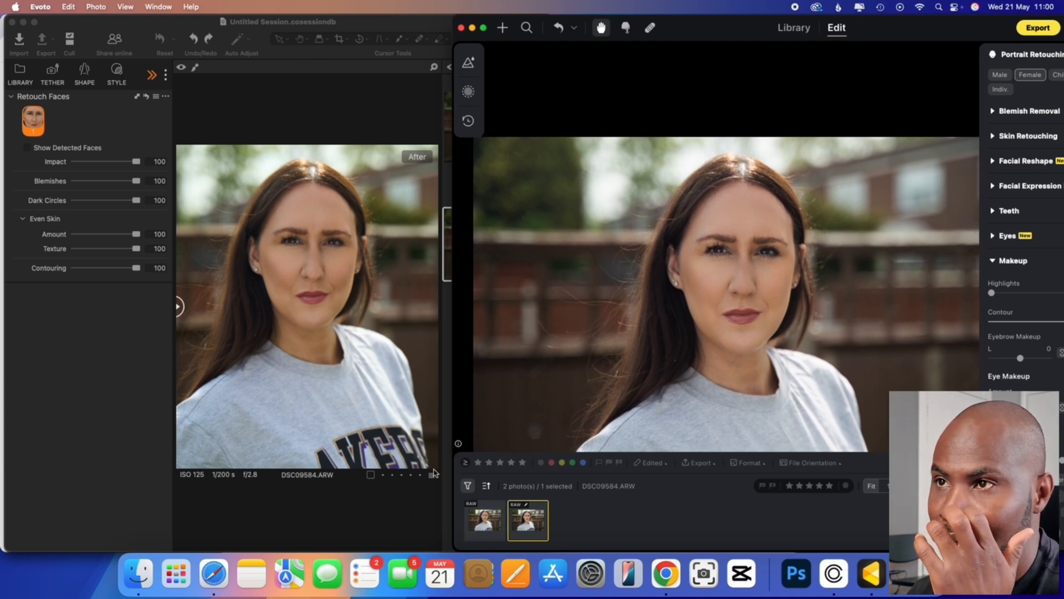
mouse_move(413, 164)
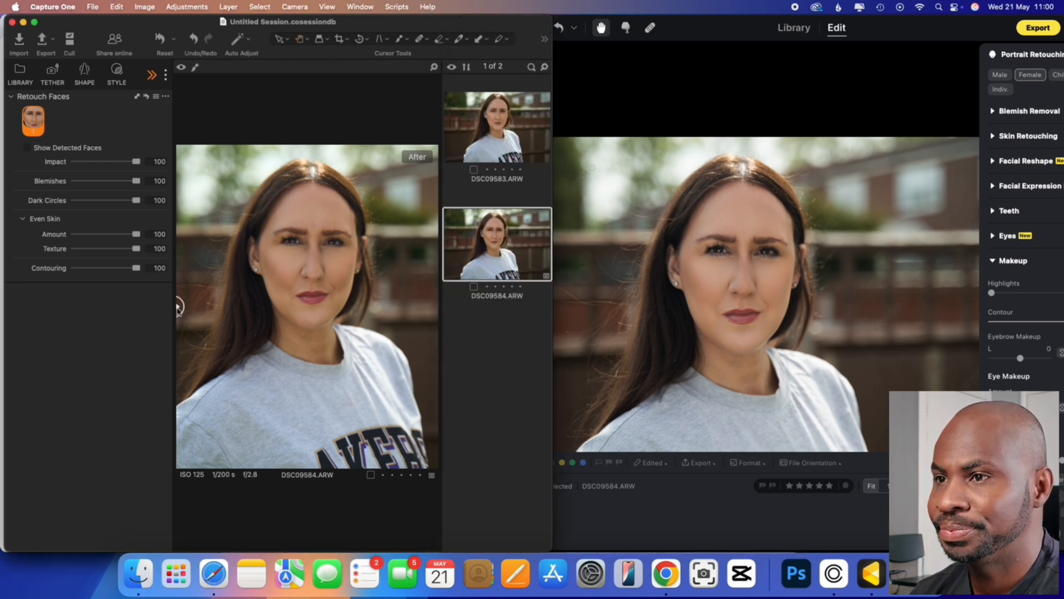
mouse_move(4, 297)
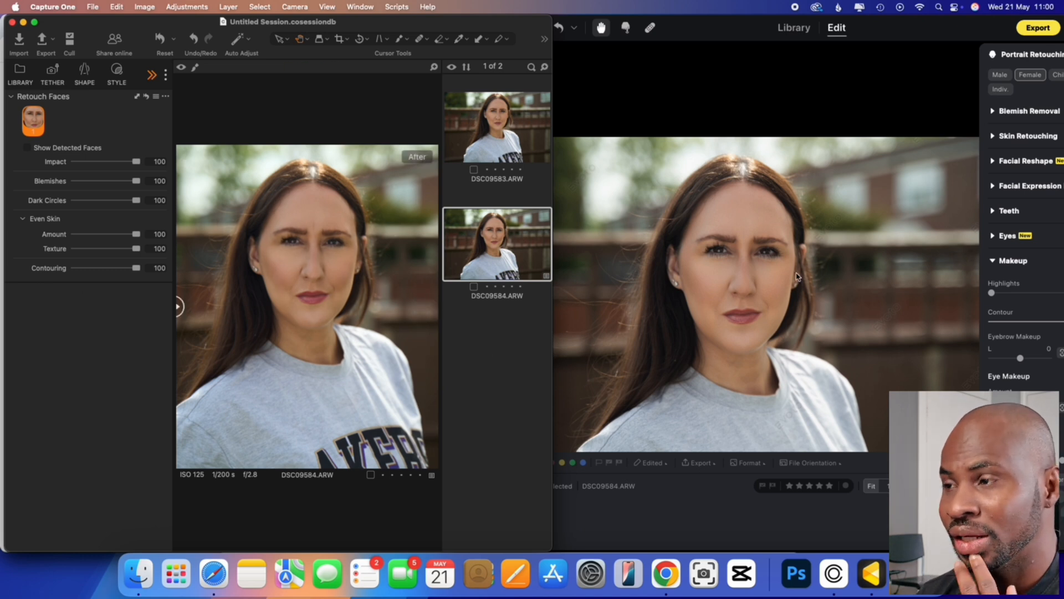
mouse_move(703, 414)
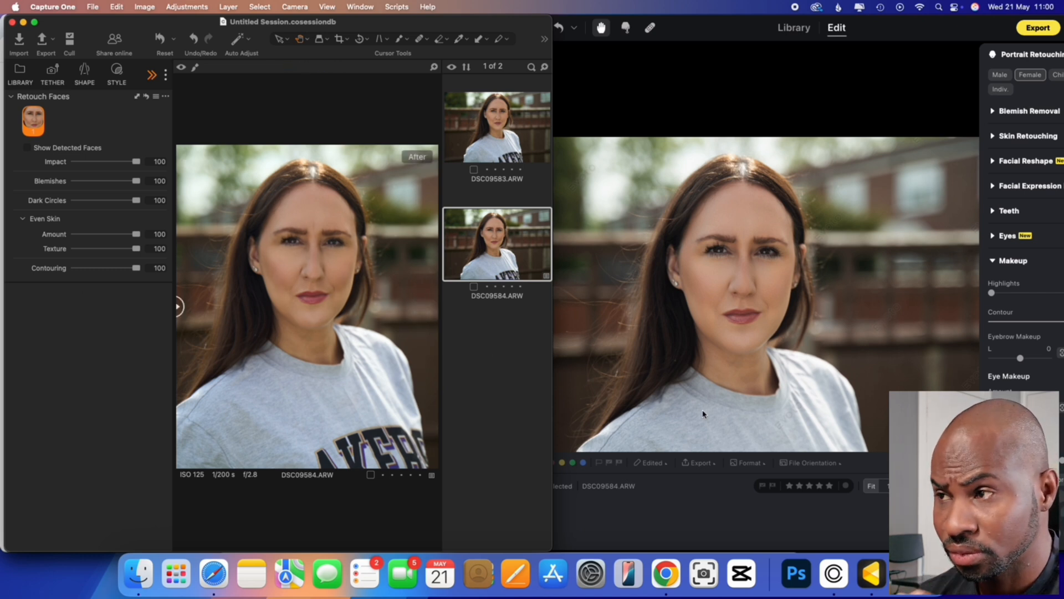
mouse_move(746, 374)
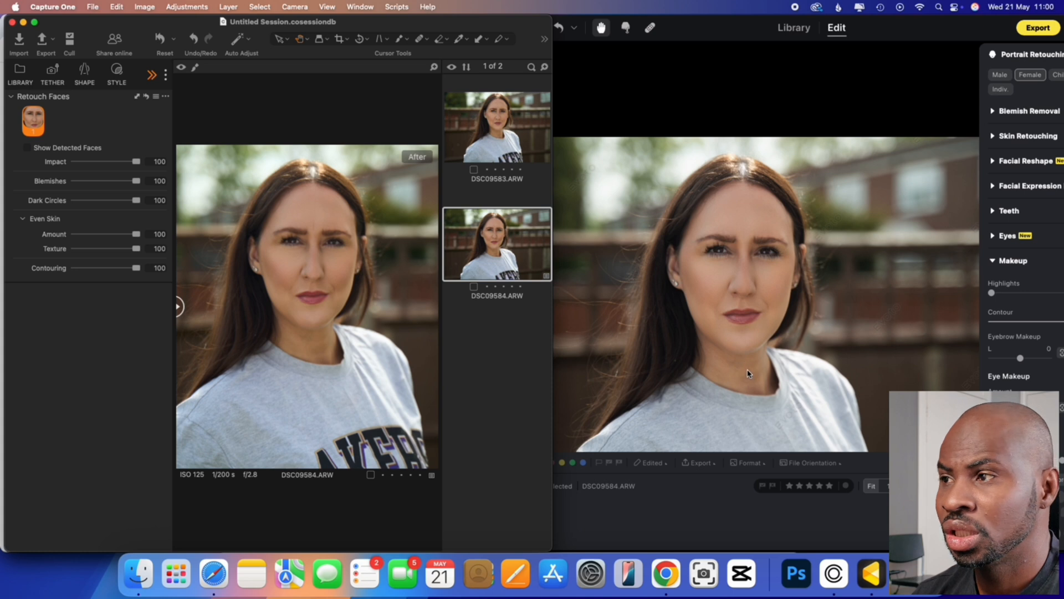
mouse_move(313, 309)
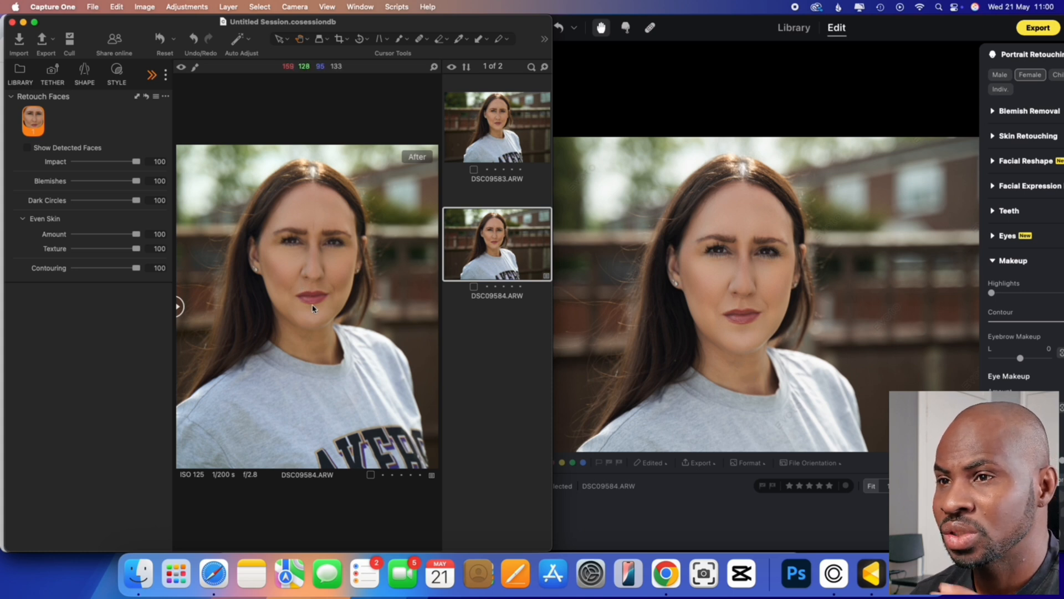
mouse_move(757, 316)
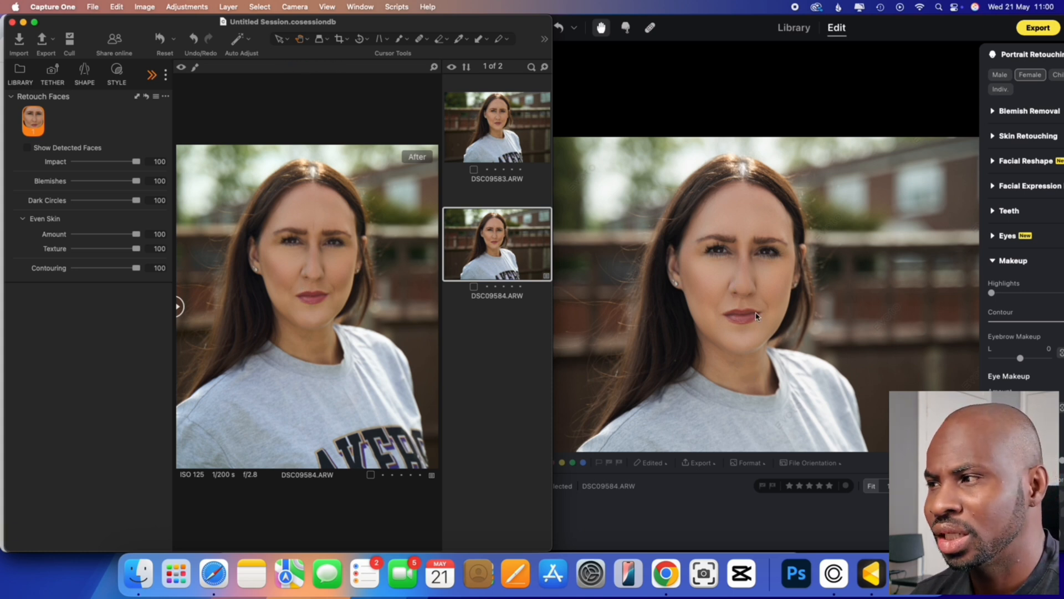
mouse_move(757, 269)
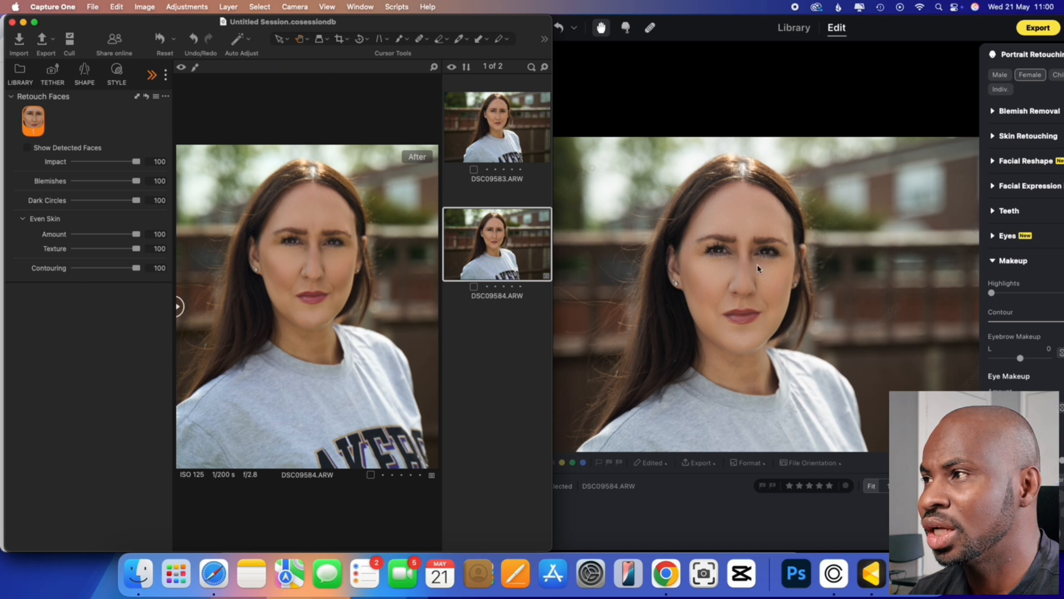
mouse_move(976, 126)
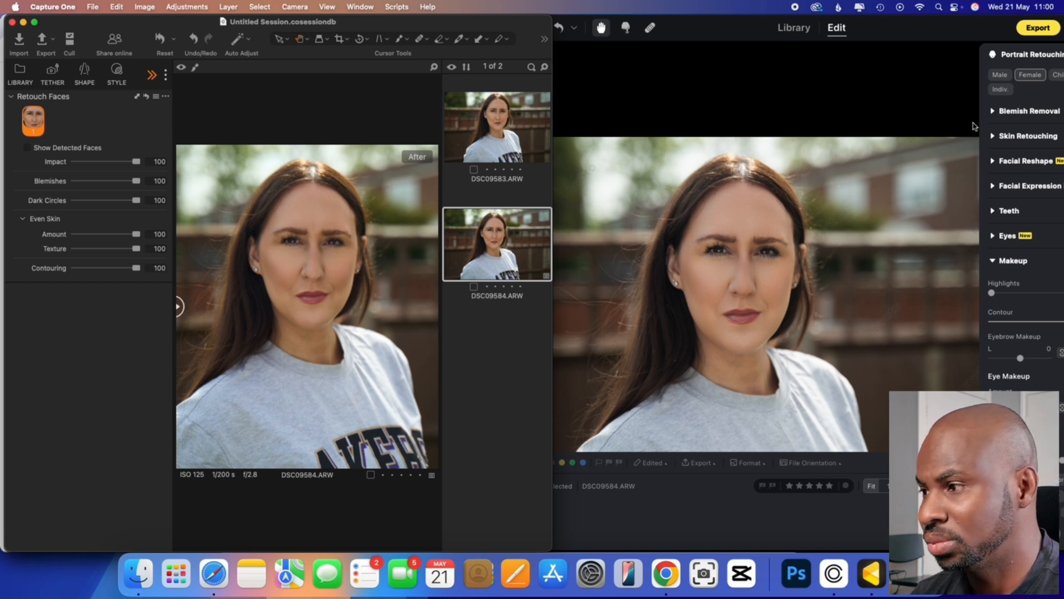
Focus Evoto and scroll the Portrait Retouching panel down to Skin Retouching
left_click(1028, 111)
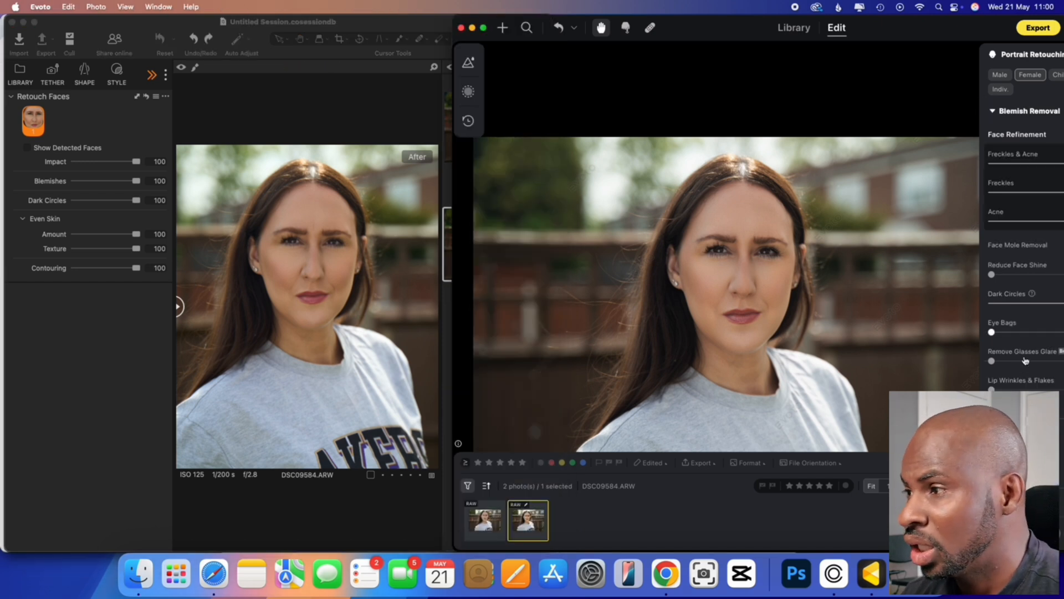
scroll("down", 3)
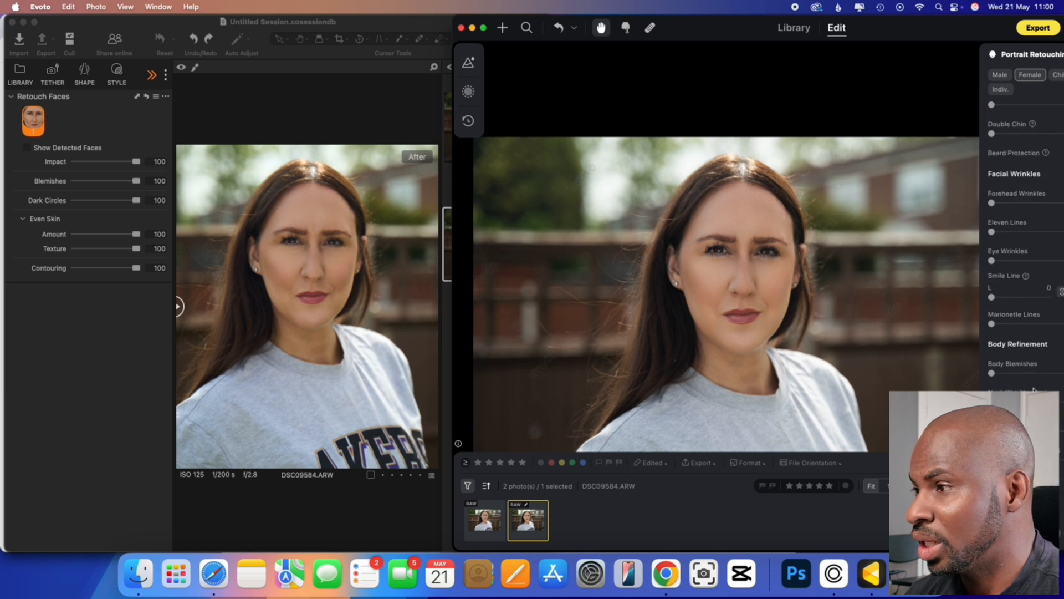
scroll("down", 3)
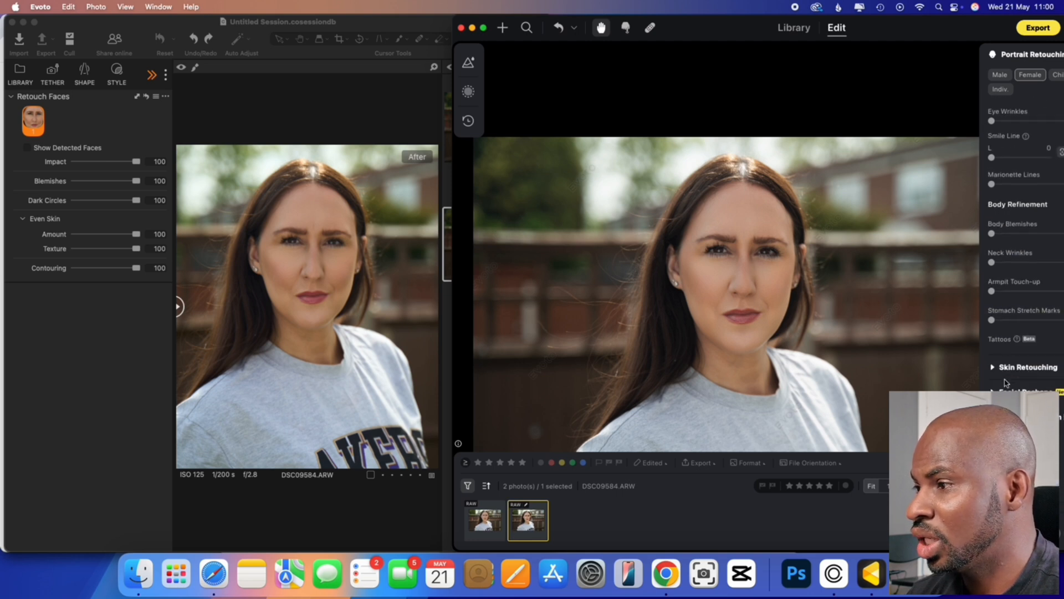
scroll("down", 3)
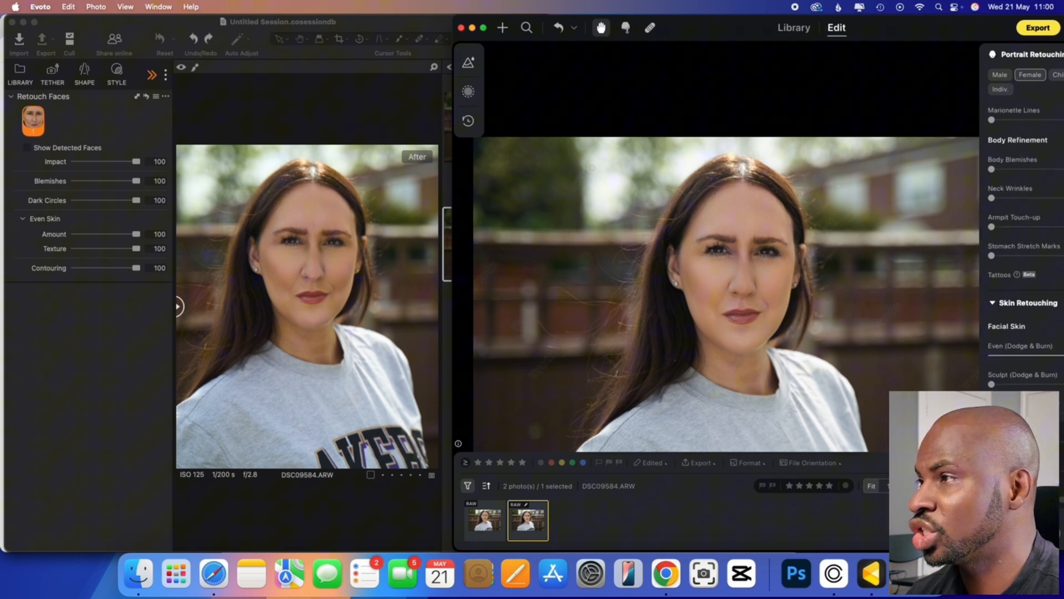
scroll("down", 3)
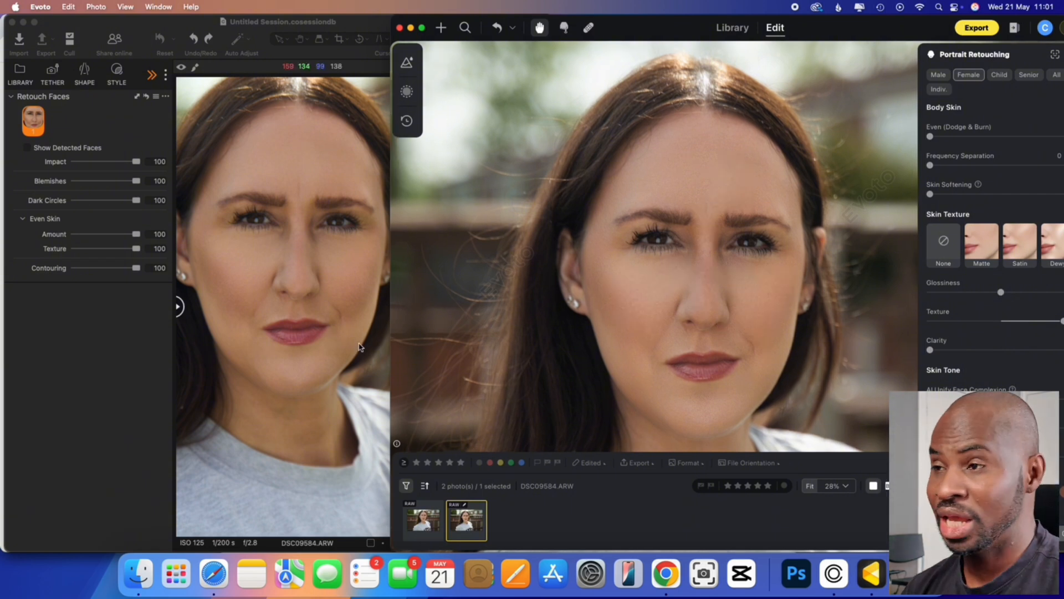
mouse_move(368, 344)
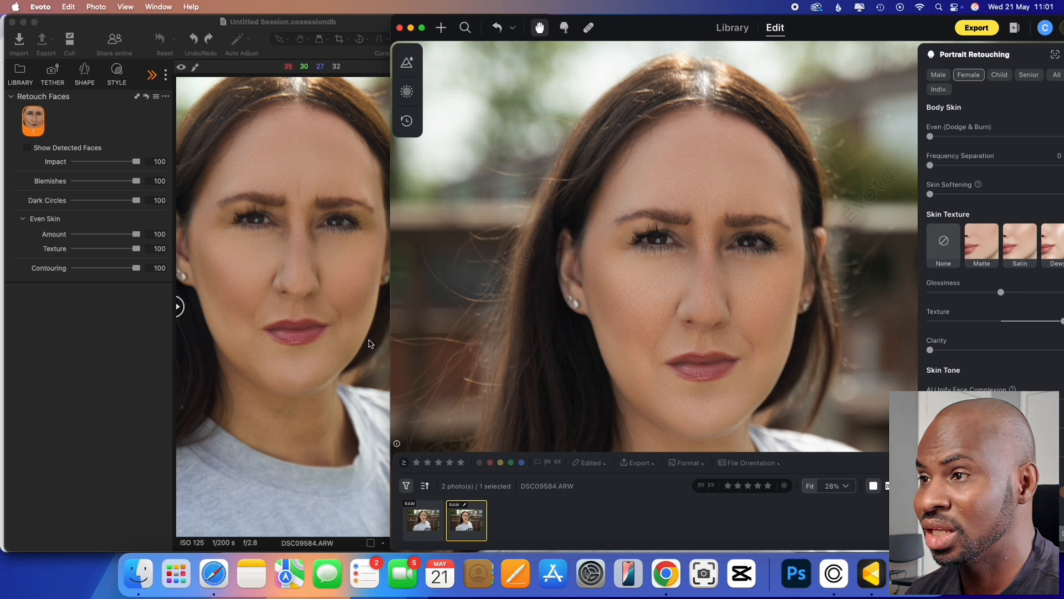
mouse_move(610, 250)
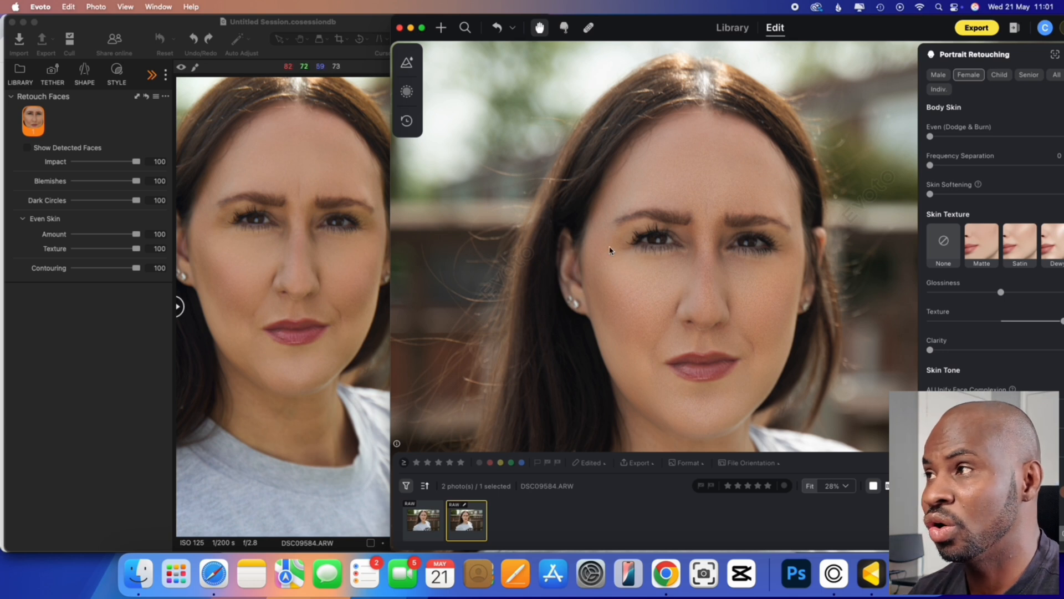
mouse_move(982, 100)
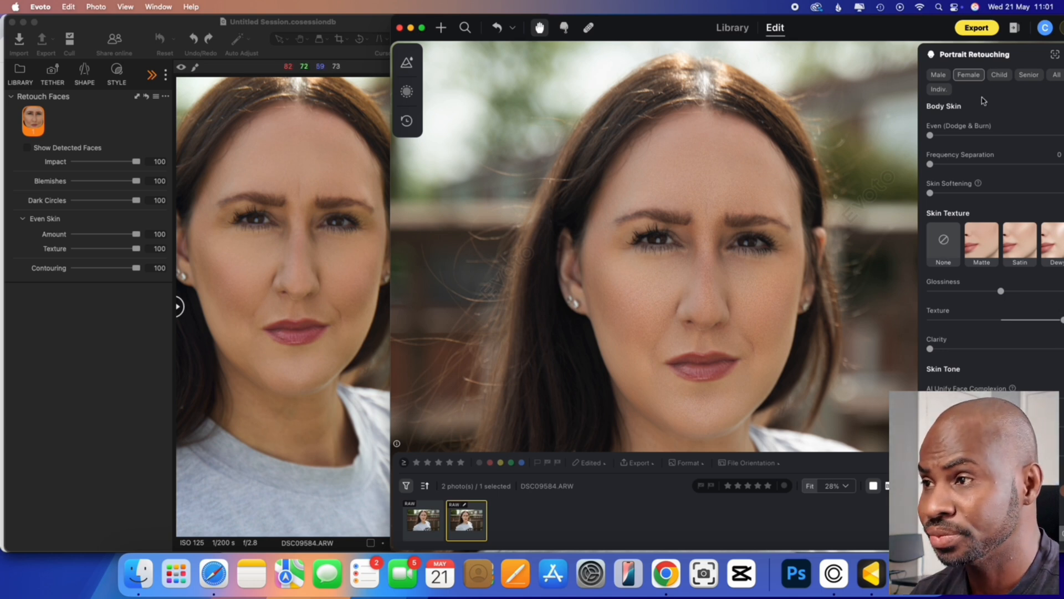
mouse_move(739, 310)
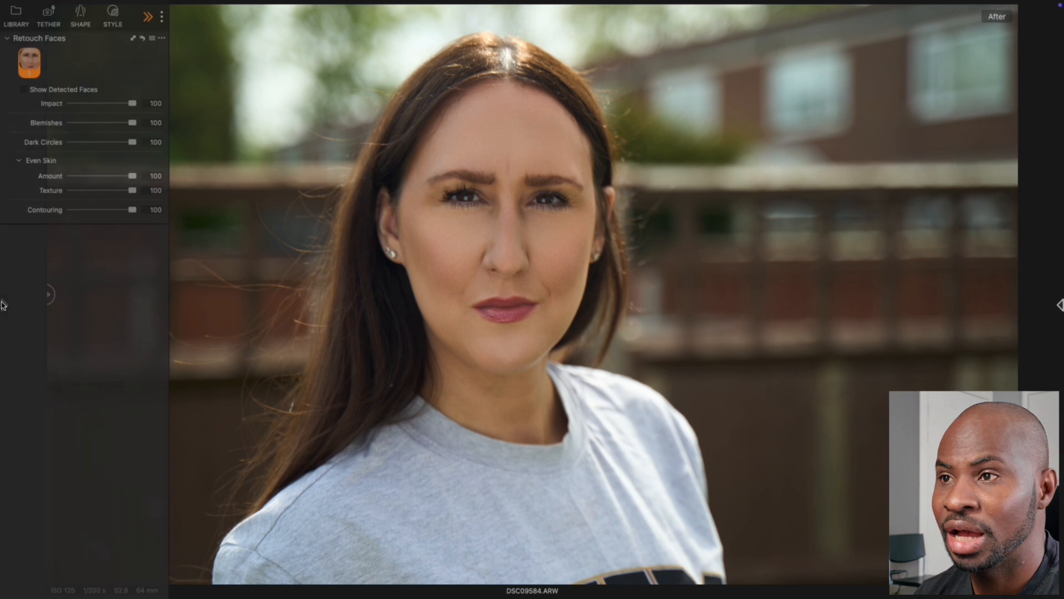
Lower Contouring to 61 and Even Skin Amount to 92, easing Blemishes slightly
left_click_drag(130, 123, 108, 123)
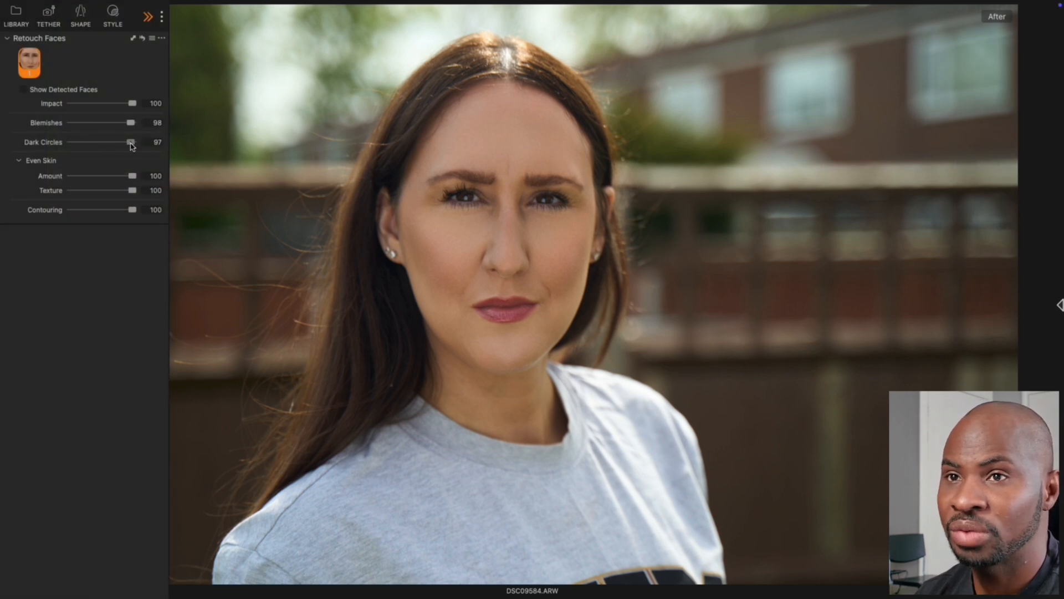
left_click_drag(131, 209, 113, 210)
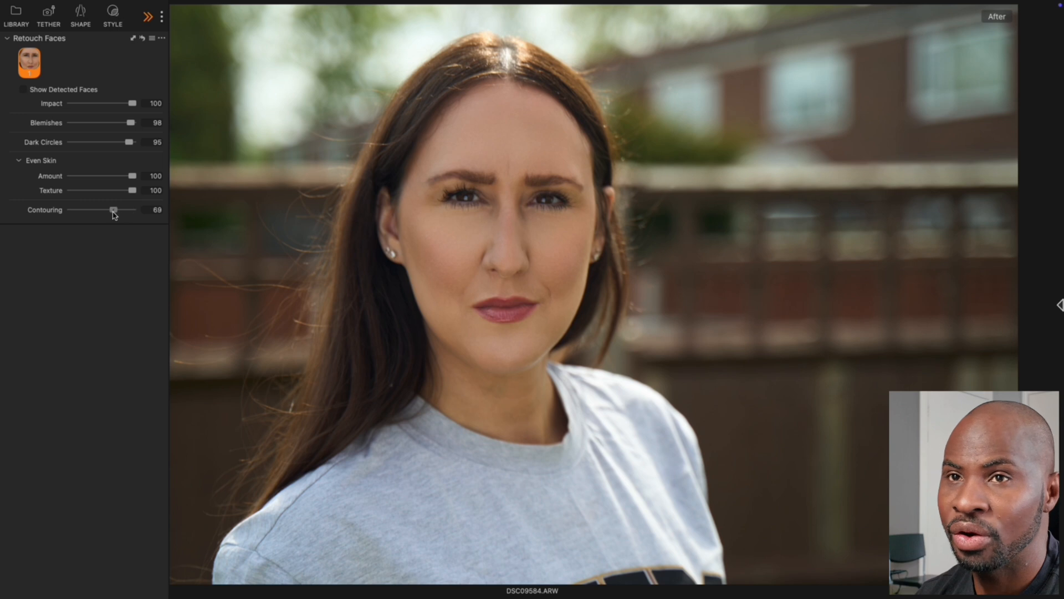
left_click_drag(113, 210, 106, 209)
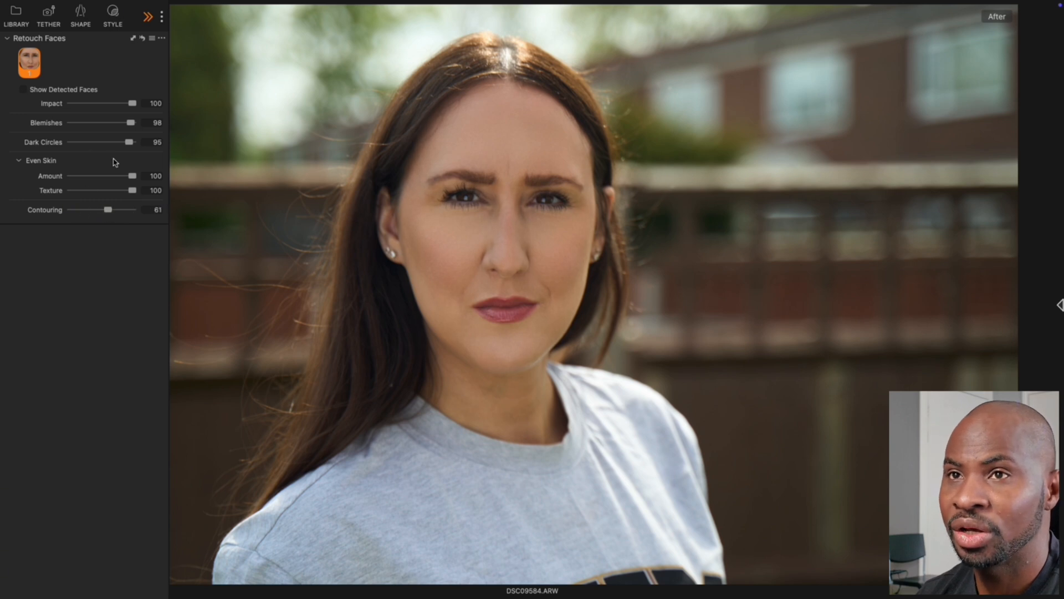
left_click_drag(132, 175, 116, 176)
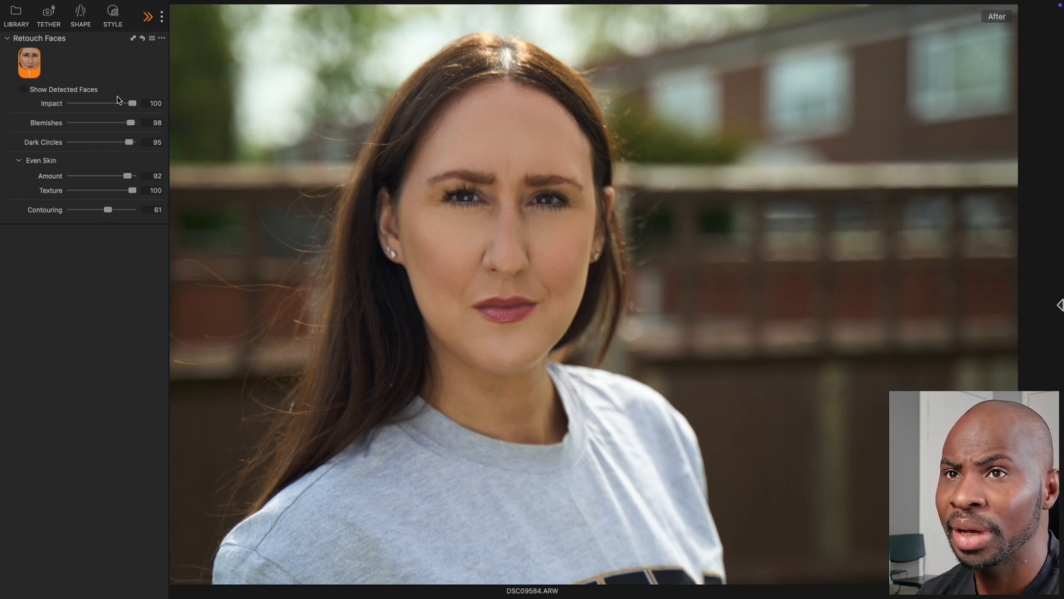
Set Blemishes to 63, Dark Circles to 99 and Impact back to 100
left_click_drag(130, 123, 119, 123)
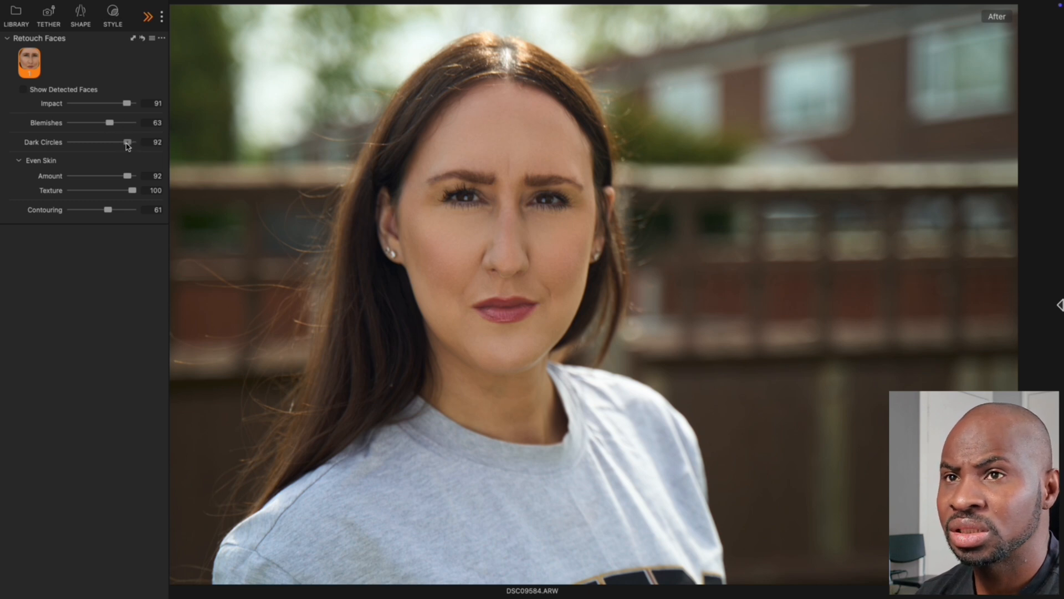
left_click_drag(128, 142, 130, 142)
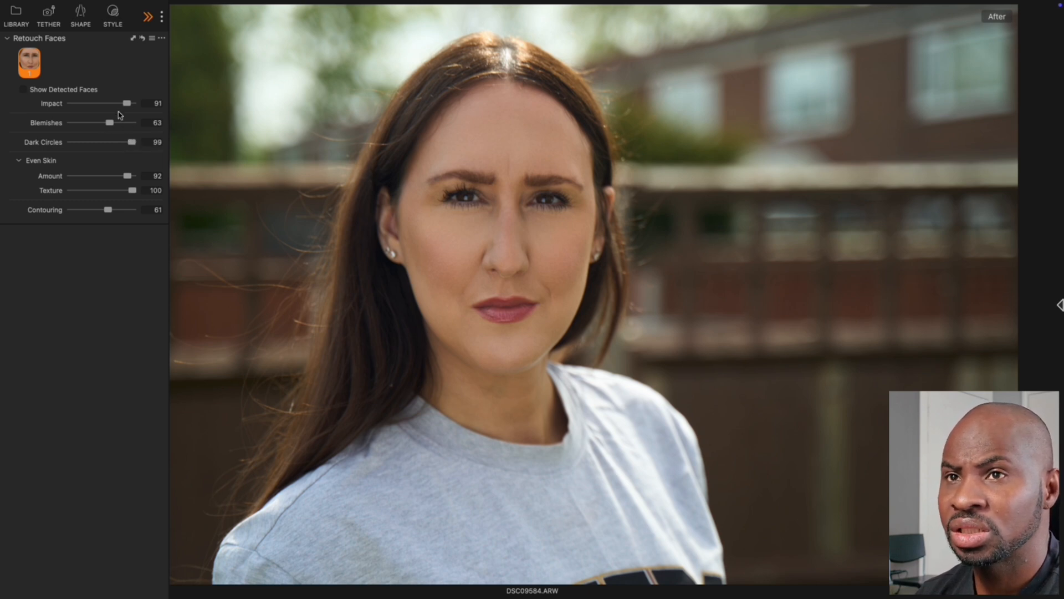
left_click_drag(126, 103, 133, 103)
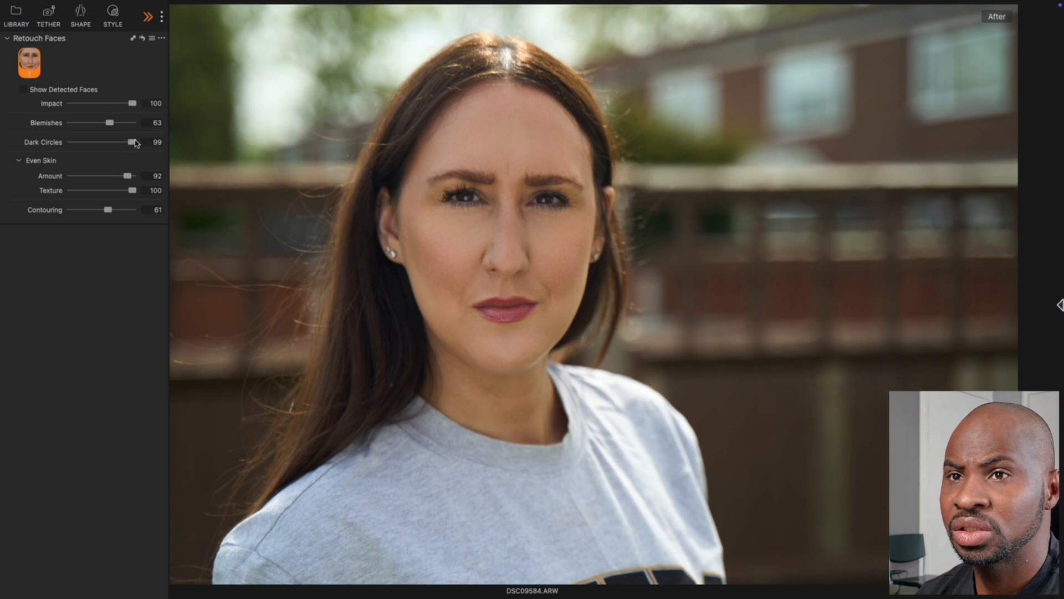
left_click_drag(103, 210, 110, 209)
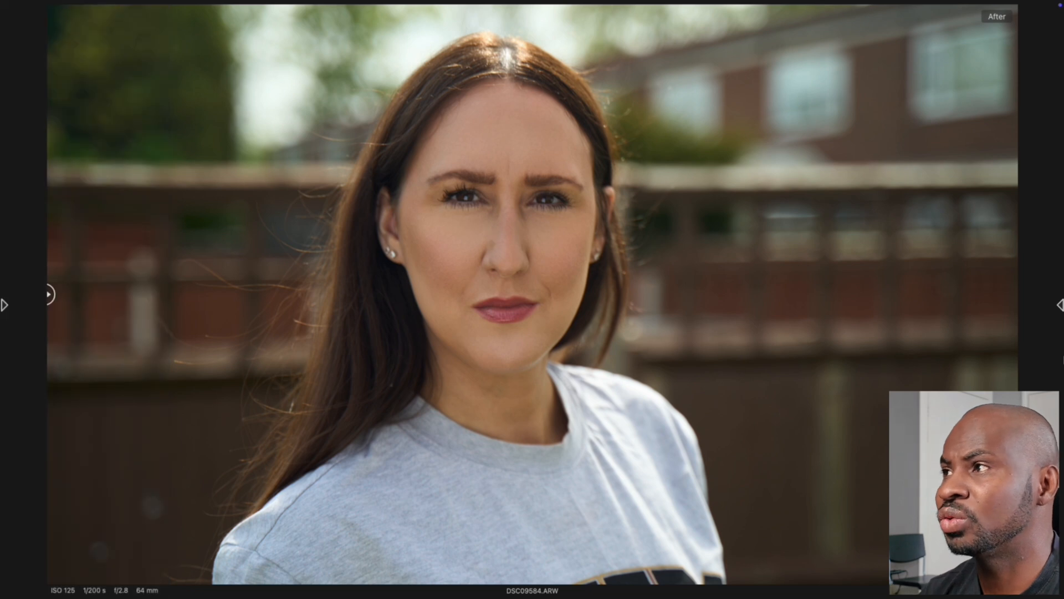
Adjust Retouch Faces sliders to Blemishes 91, Texture 71 and Contouring 57
left_click(46, 293)
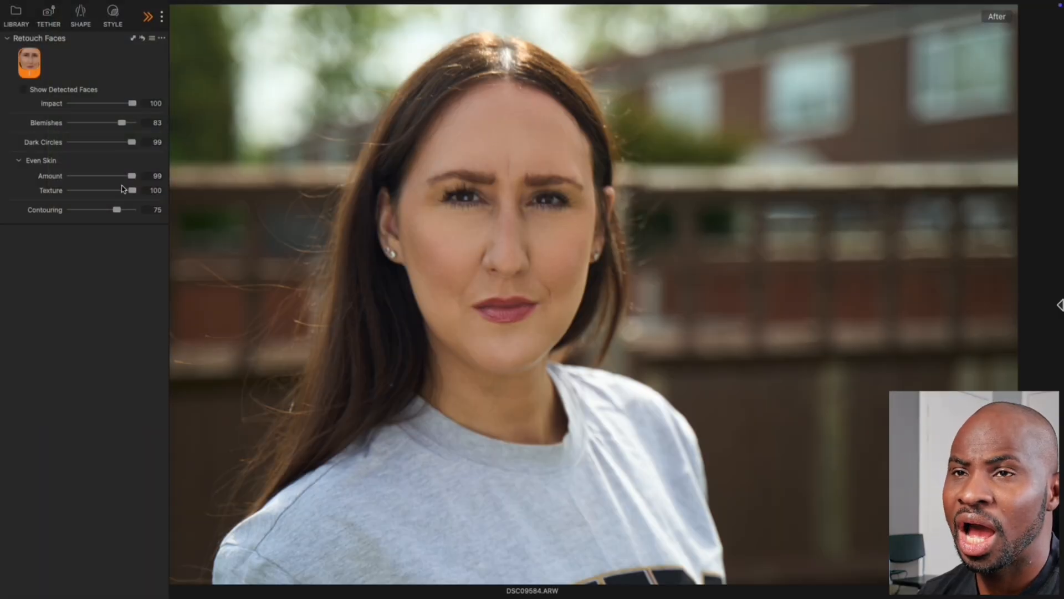
left_click_drag(132, 190, 119, 189)
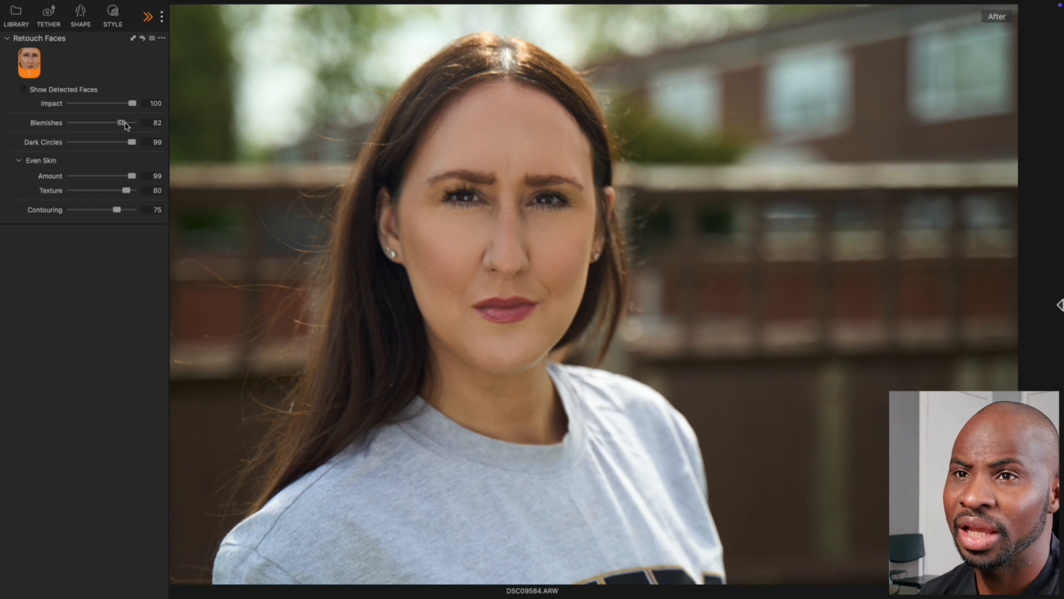
left_click_drag(120, 123, 127, 123)
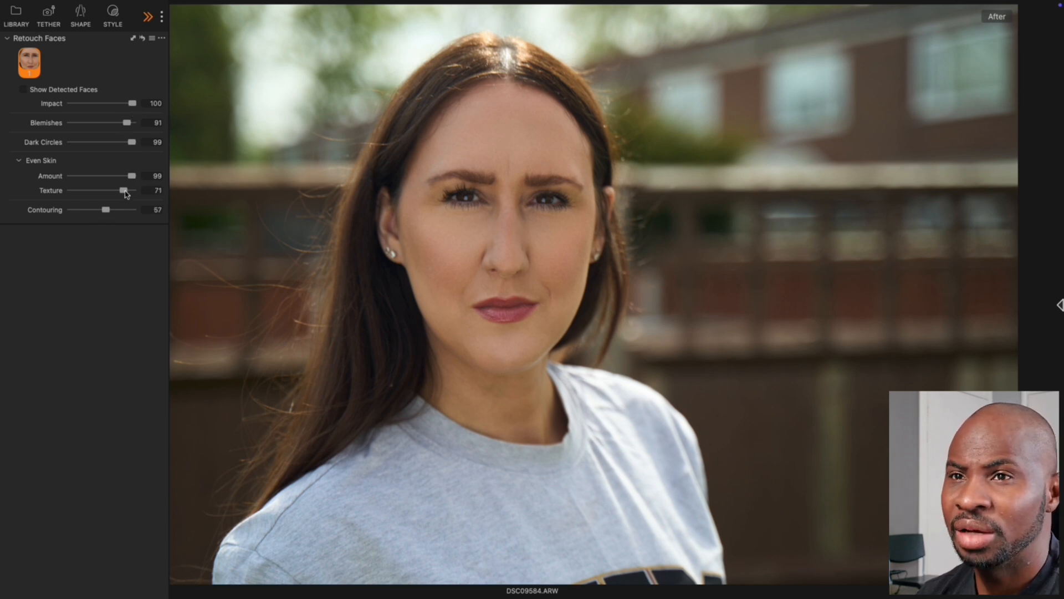
left_click_drag(131, 175, 112, 175)
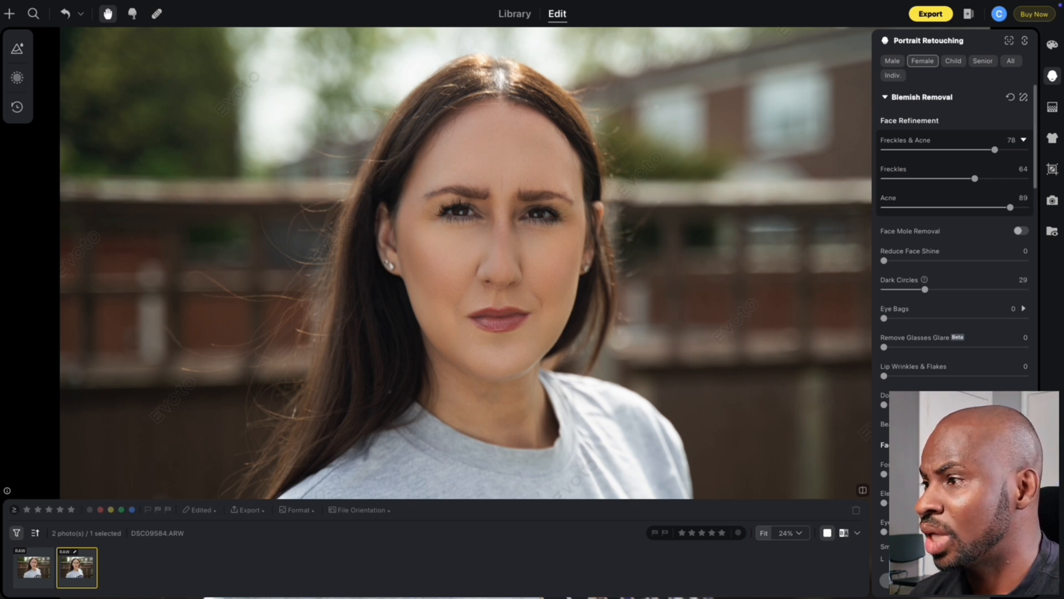
Scroll through Evoto's remaining skin retouching and makeup settings after lowering Even to 47
scroll("down", 3)
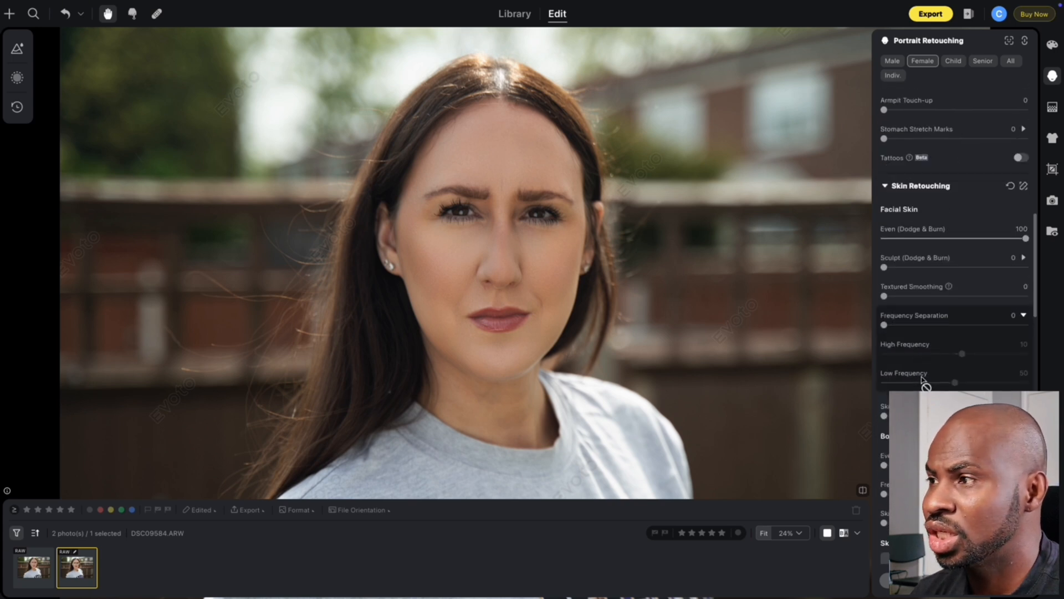
scroll("up", 3)
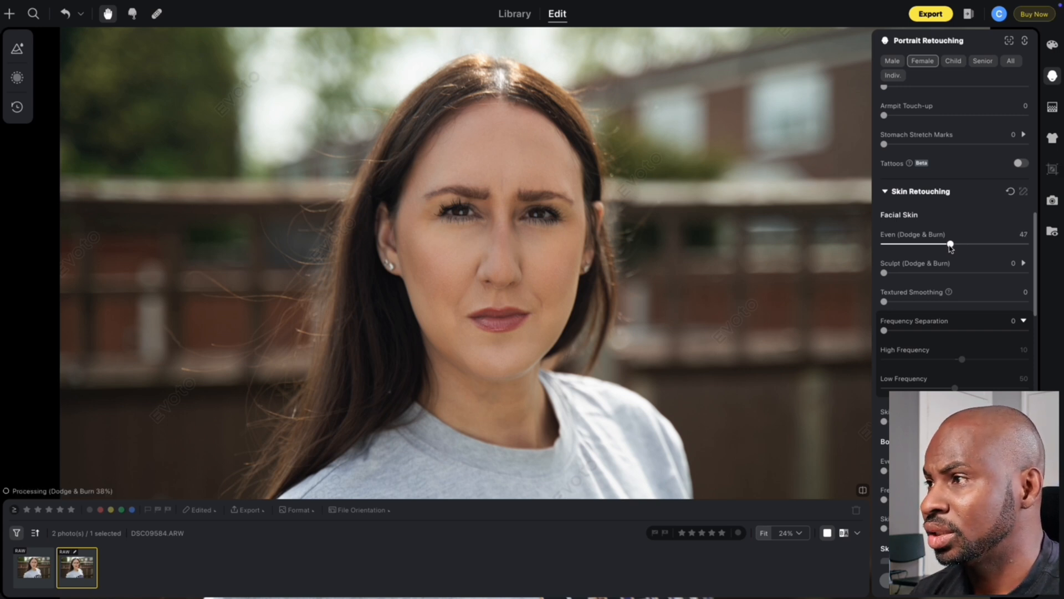
scroll("down", 3)
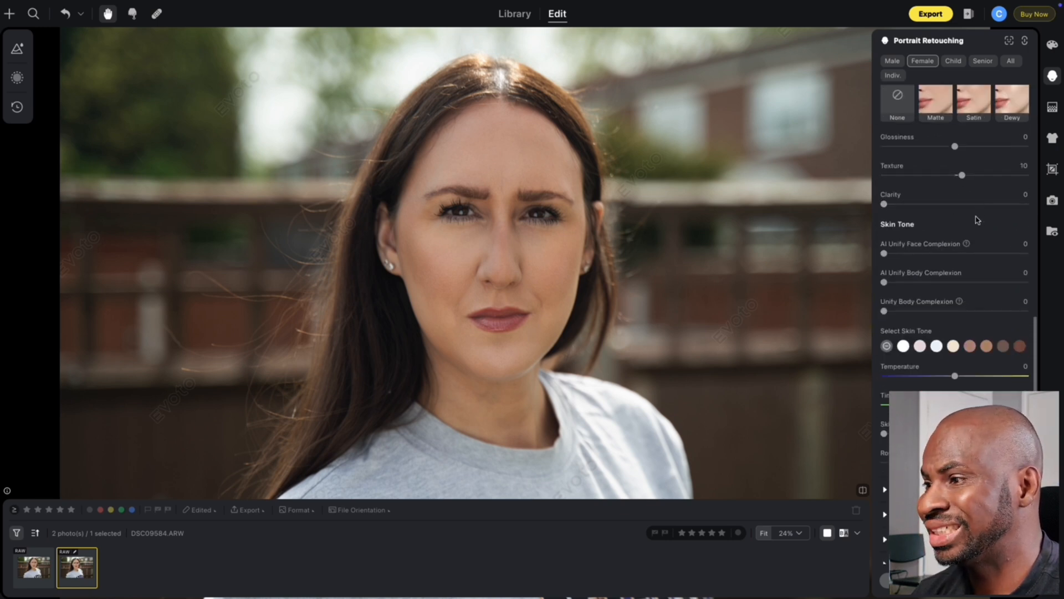
scroll("down", 3)
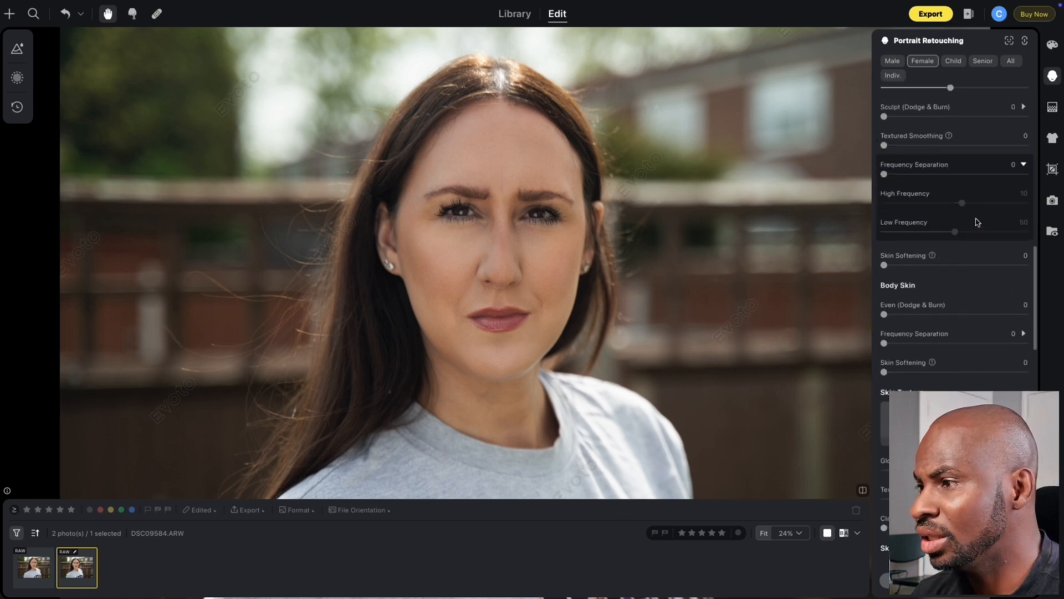
scroll("up", 3)
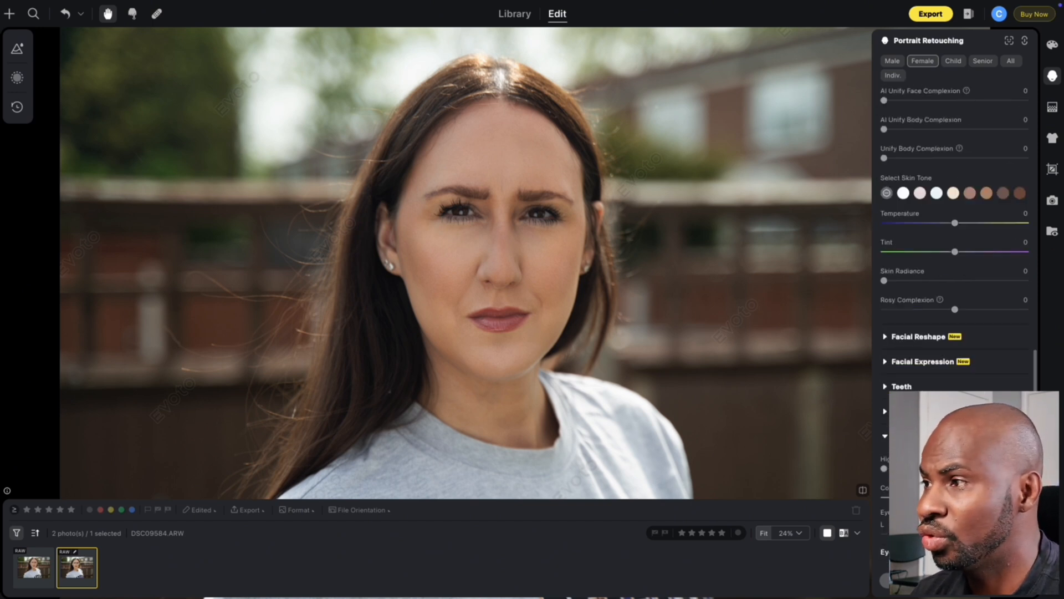
scroll("down", 3)
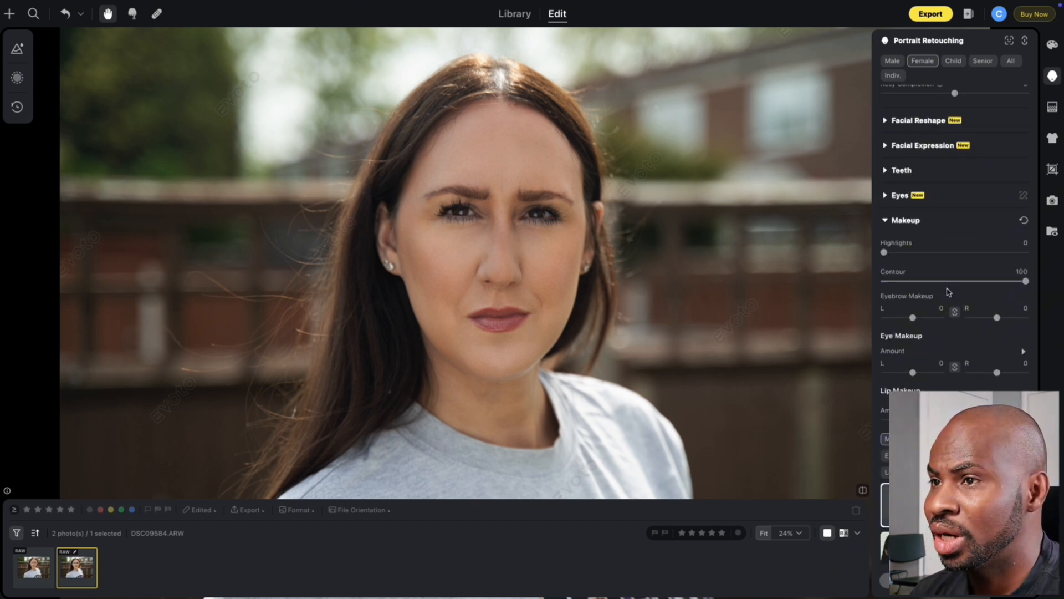